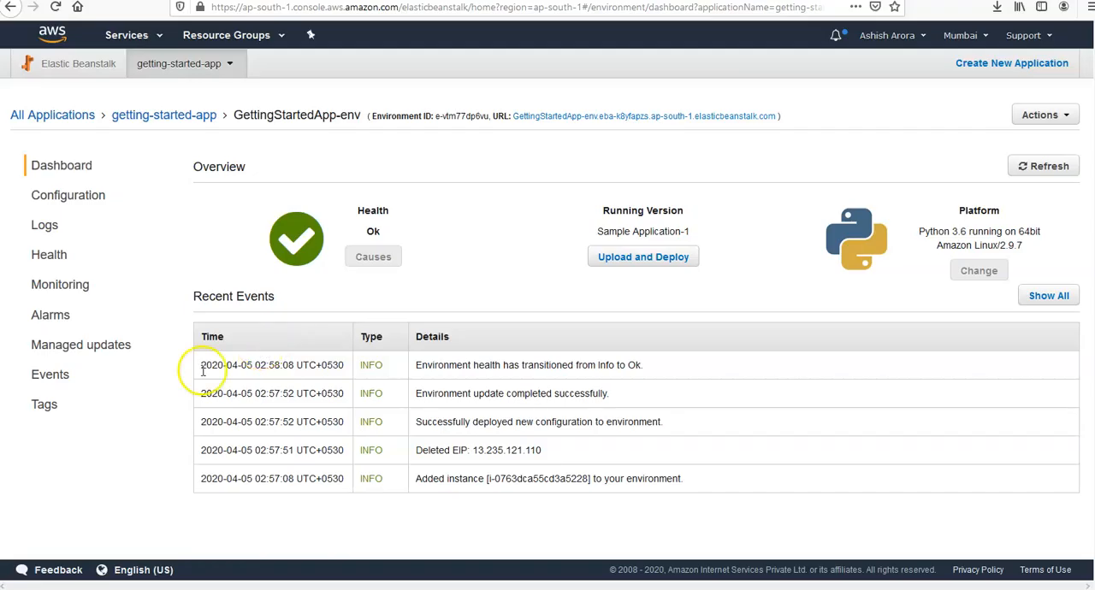
pyautogui.moveTo(242, 353)
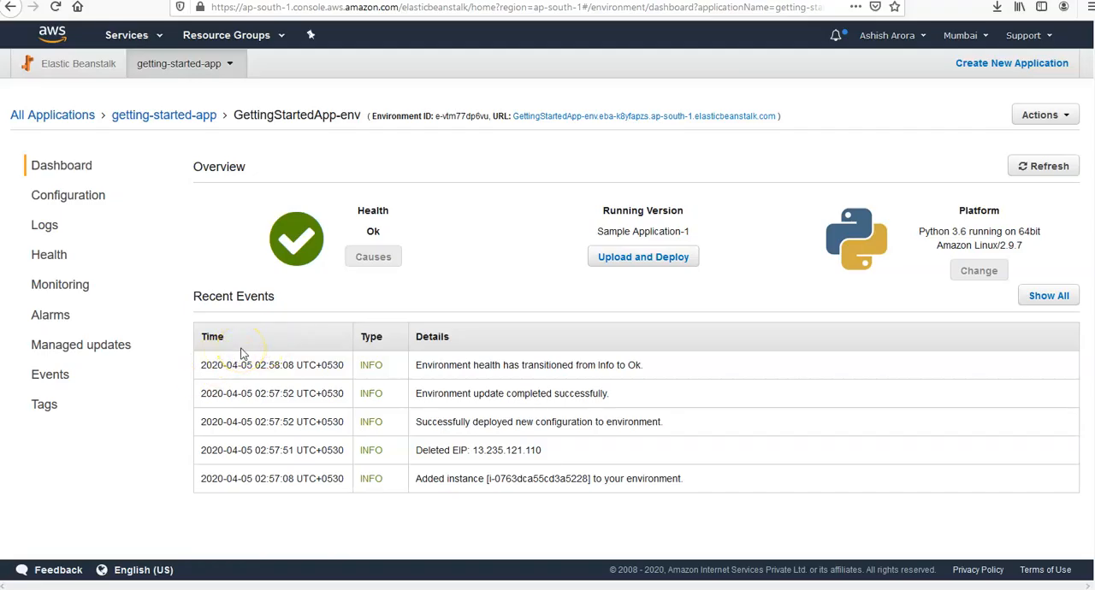
pyautogui.moveTo(163, 332)
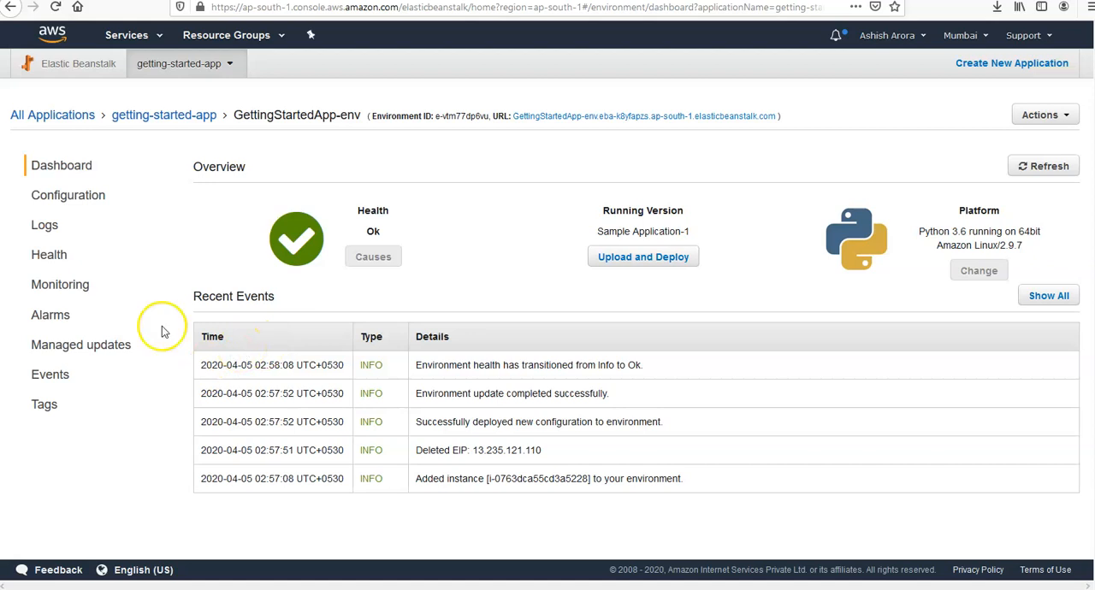
# Go from the environment dashboard to getting-started-app's Application versions list.
pyautogui.click(164, 114)
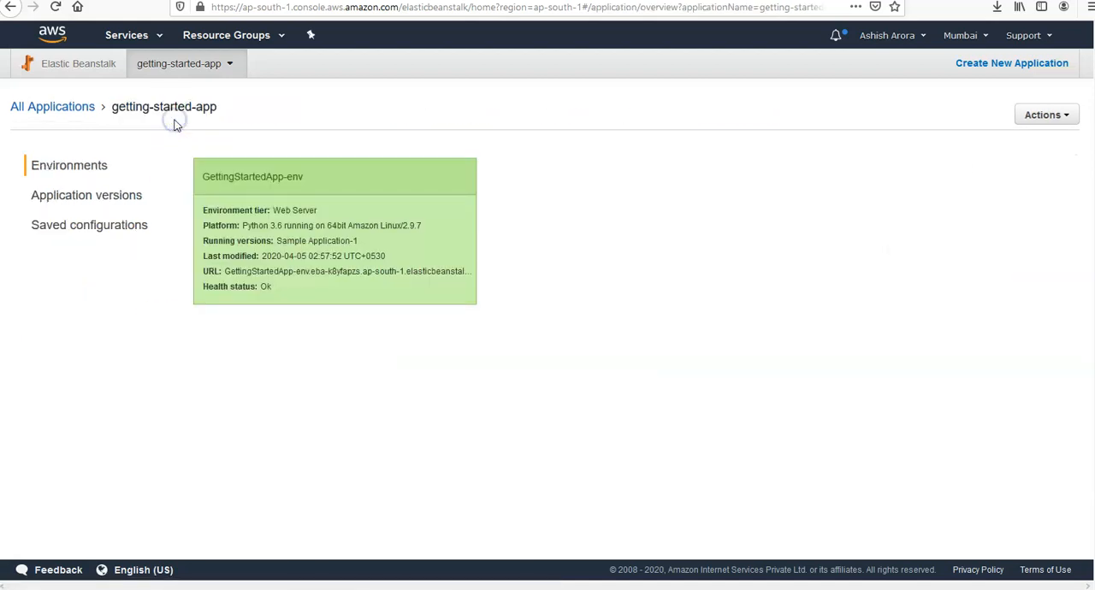
pyautogui.moveTo(390, 201)
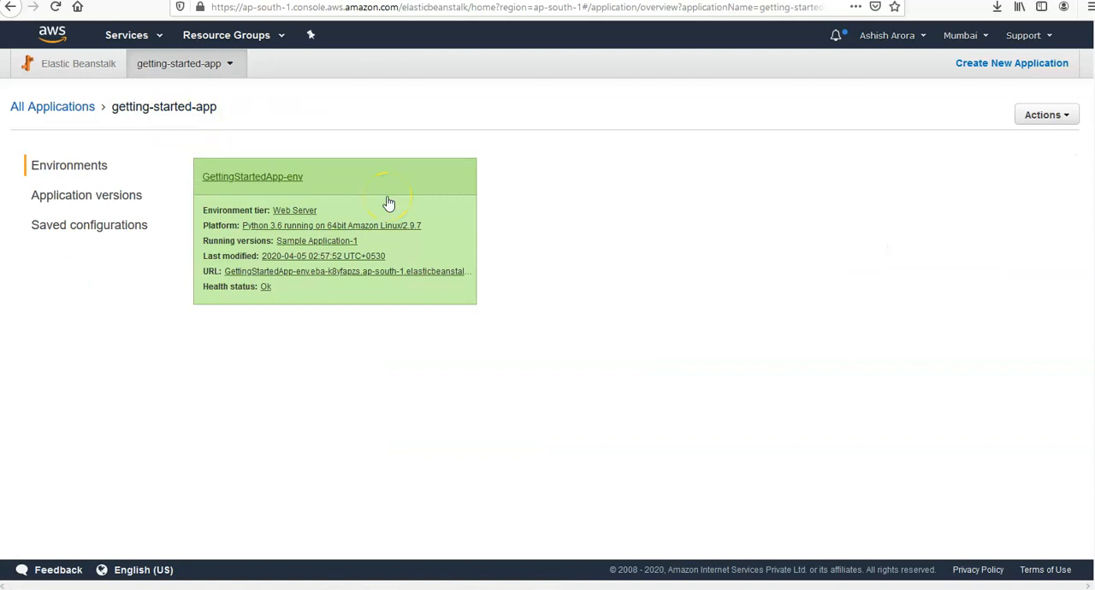
pyautogui.click(86, 195)
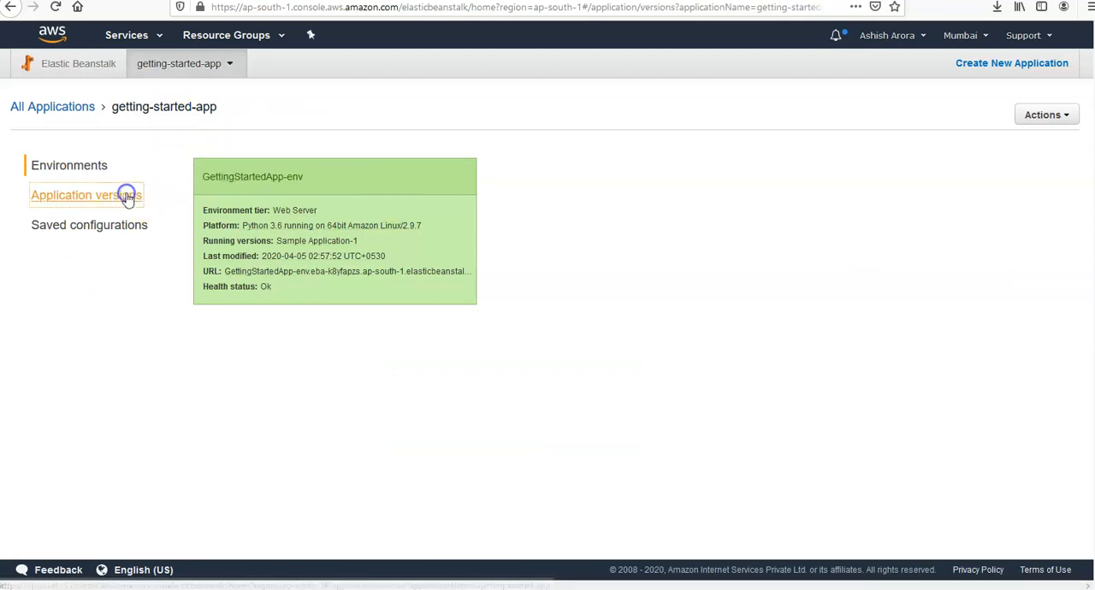
# Select all getting-started-app versions and delete them, including their Amazon S3 copies.
pyautogui.click(86, 195)
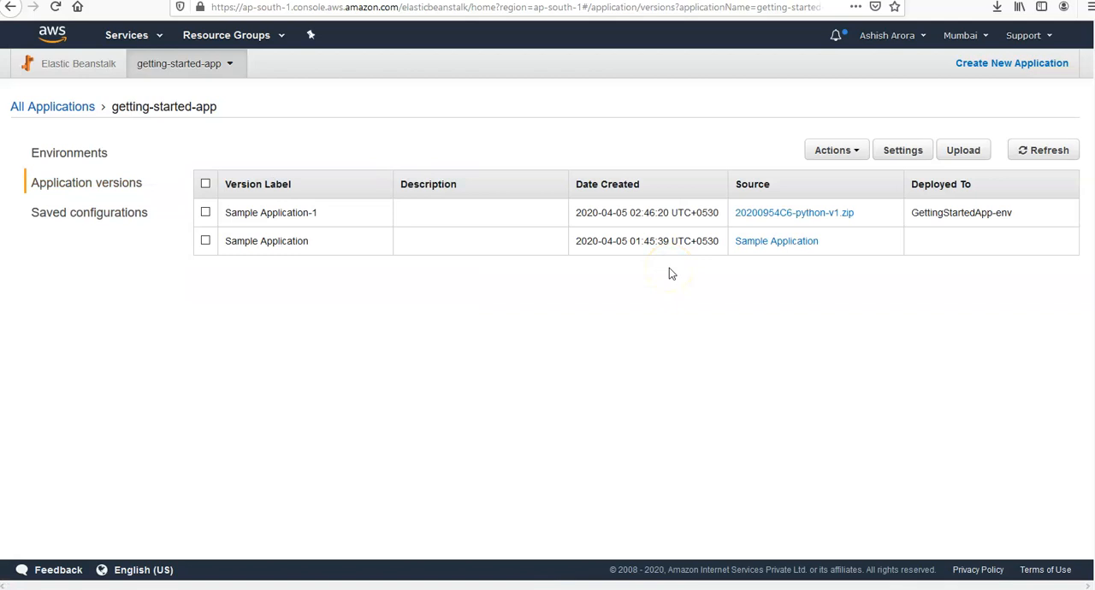
pyautogui.moveTo(357, 302)
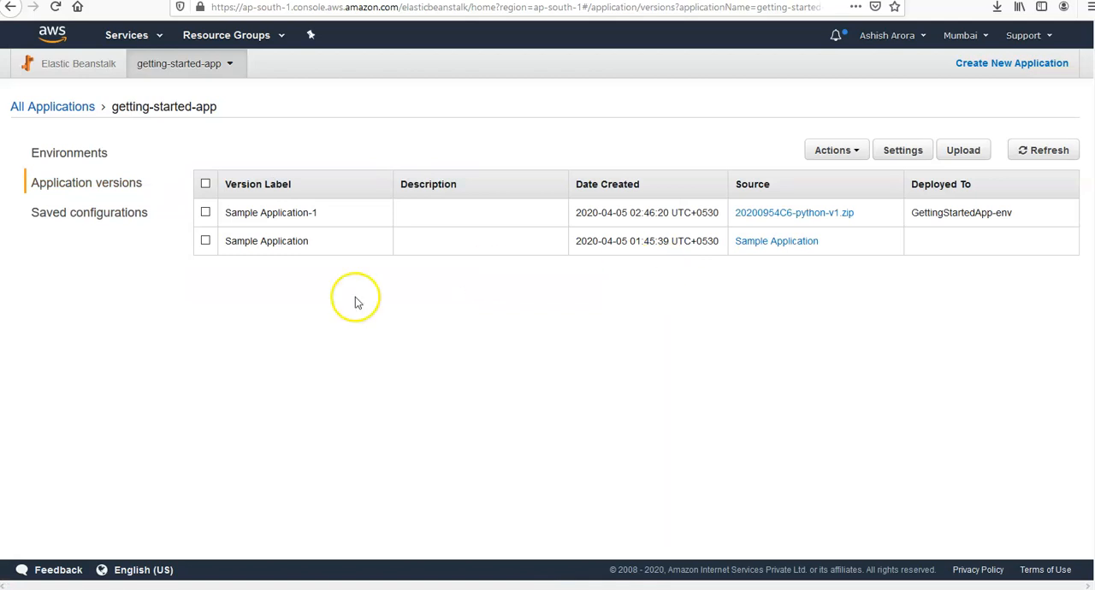
pyautogui.click(205, 184)
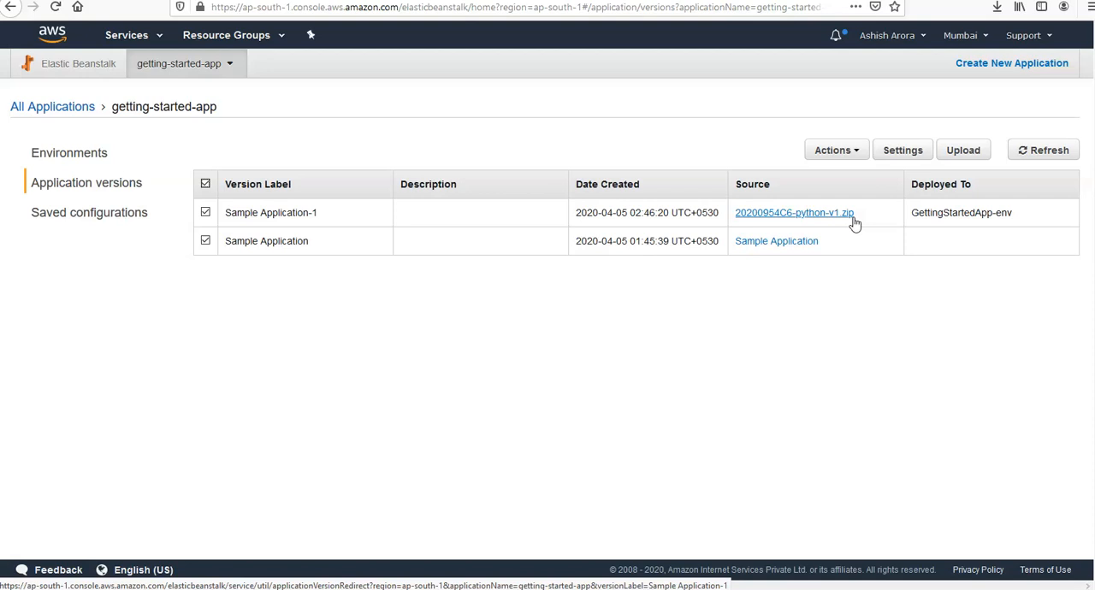
pyautogui.click(836, 150)
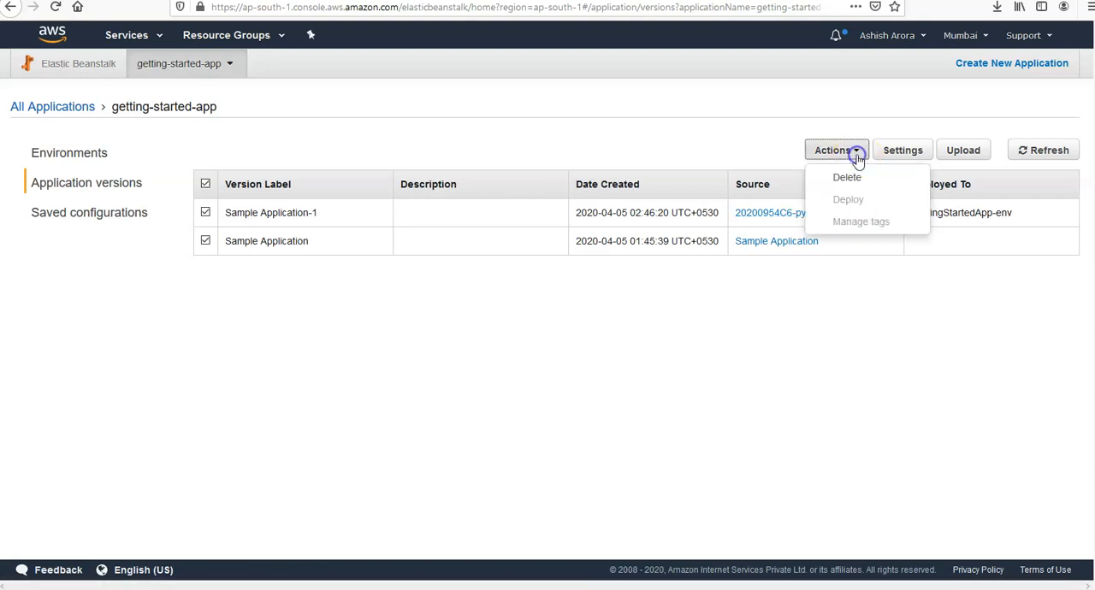
pyautogui.click(846, 177)
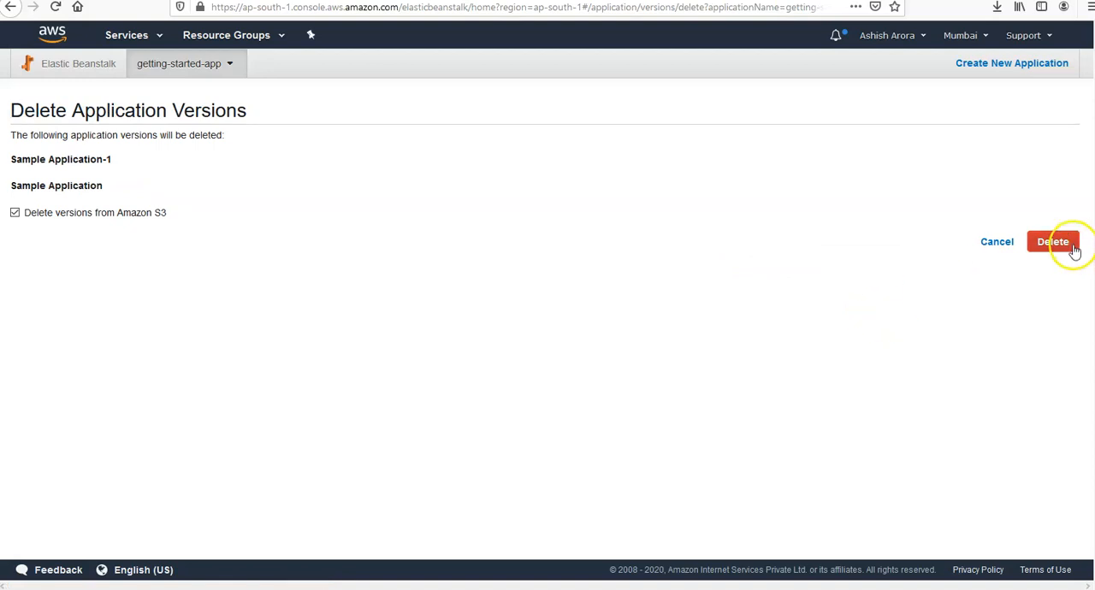
pyautogui.click(1053, 242)
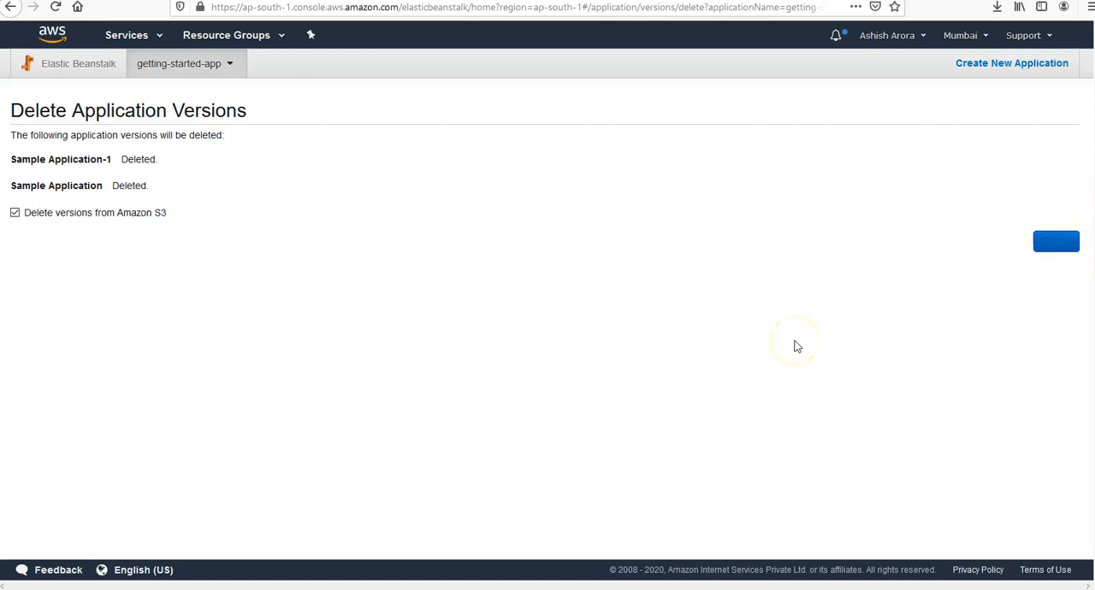
pyautogui.moveTo(725, 306)
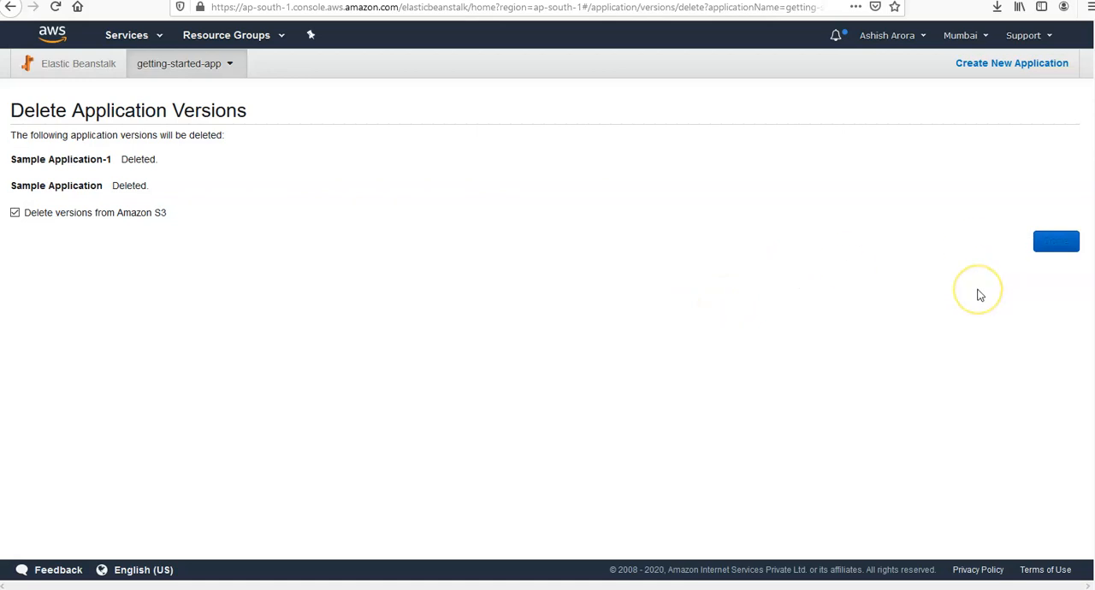
pyautogui.moveTo(256, 220)
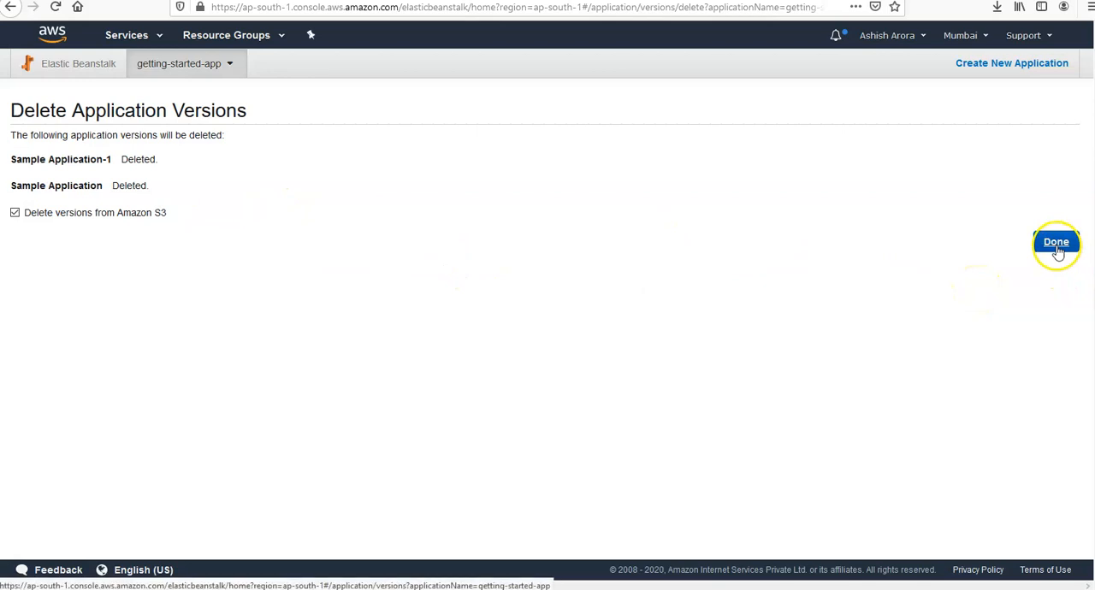
pyautogui.click(1056, 241)
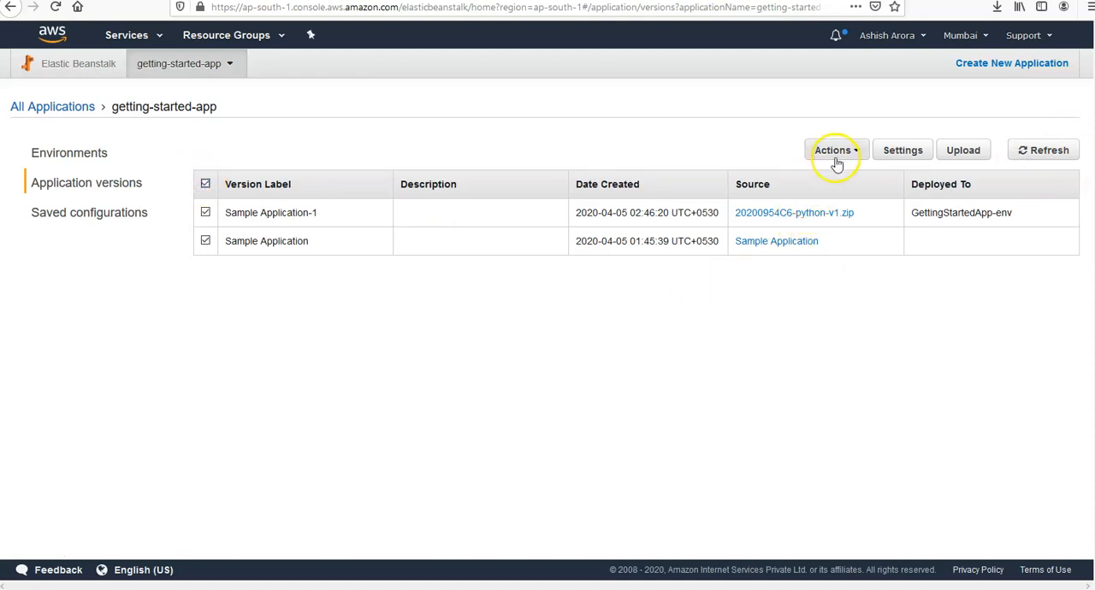
# Delete the two selected Sample Application versions again and close the confirmation.
pyautogui.click(834, 149)
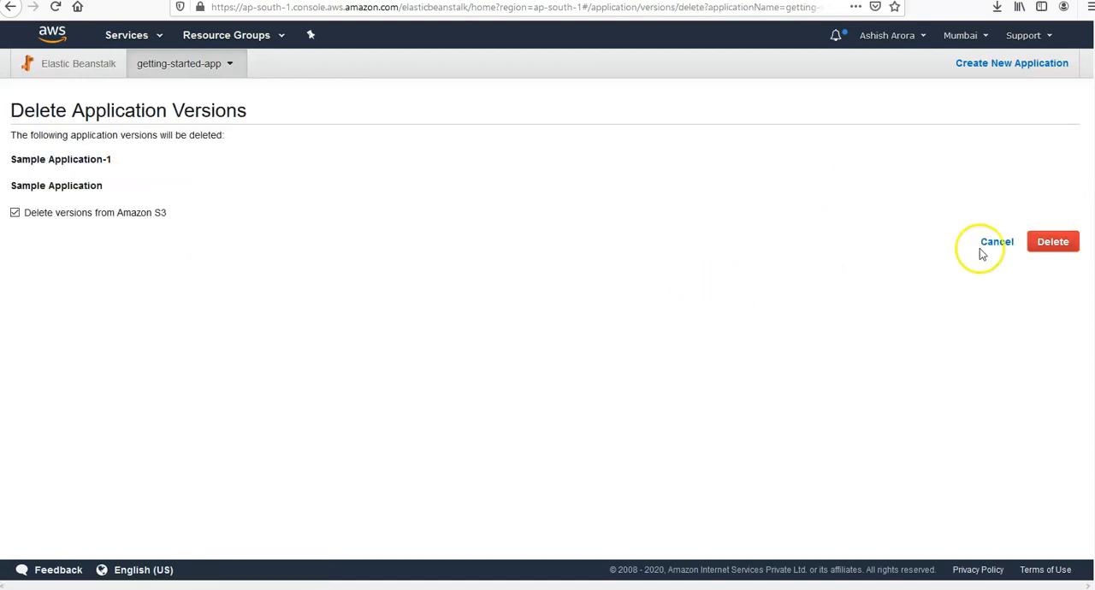
pyautogui.click(1053, 241)
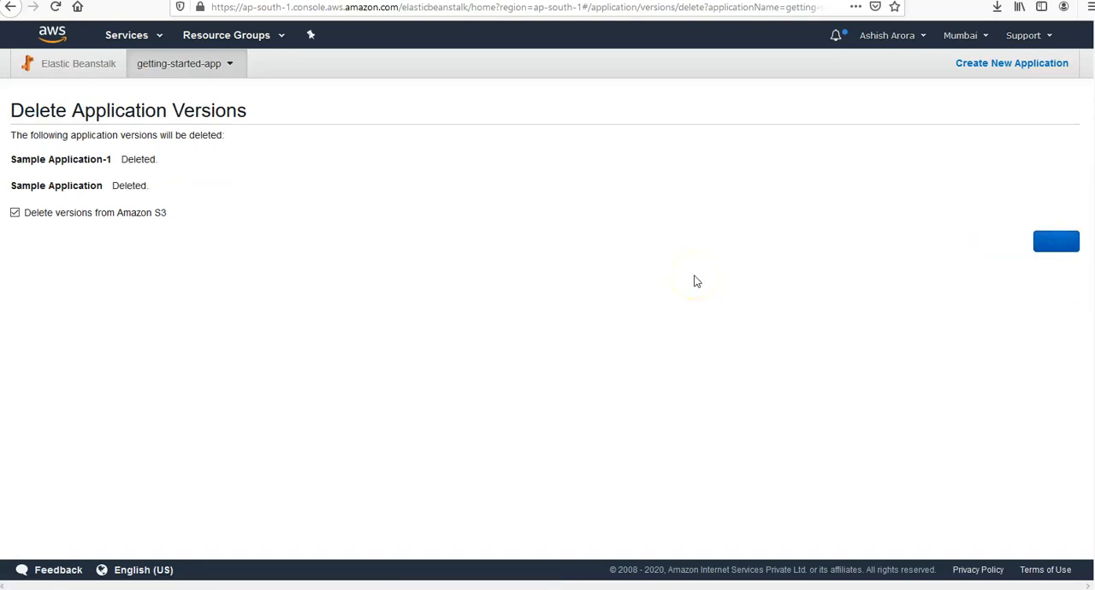
pyautogui.click(1056, 241)
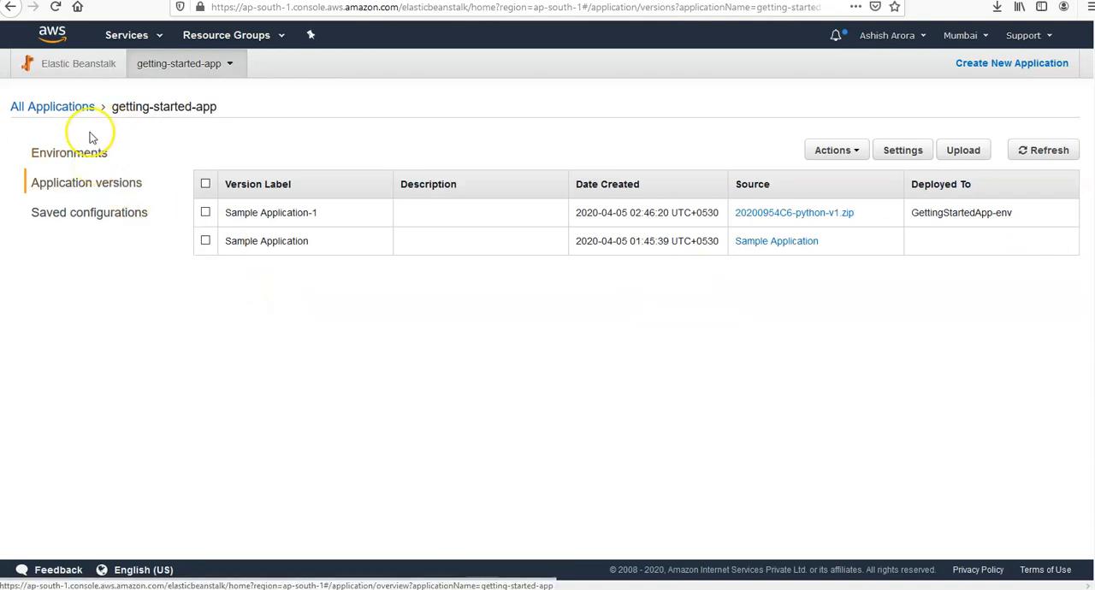
# Check the Environments and Application versions pages, then go to All Applications.
pyautogui.click(68, 165)
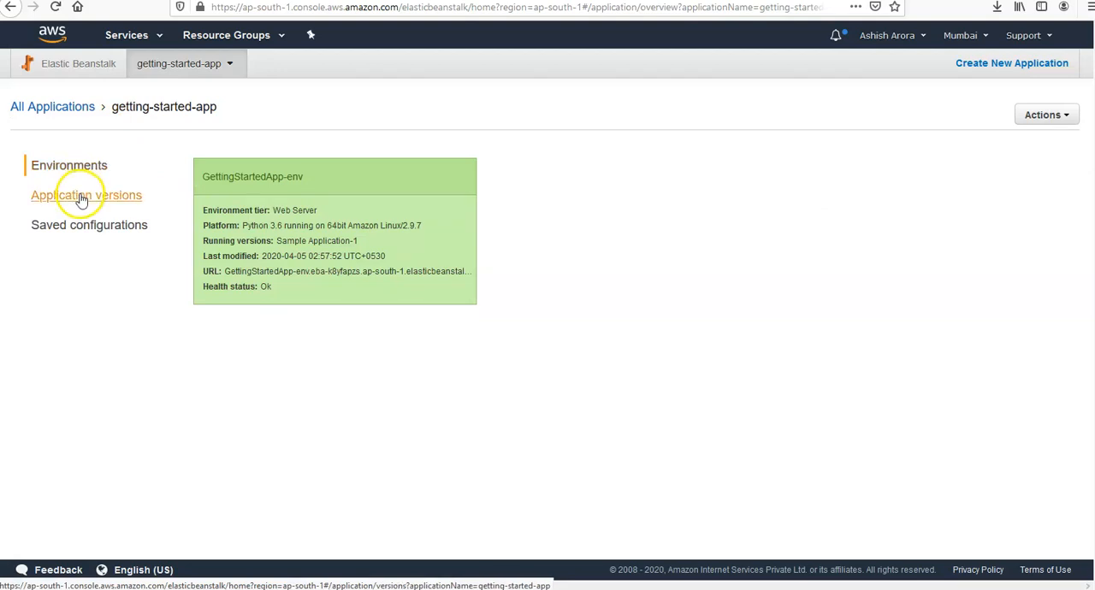
pyautogui.click(86, 195)
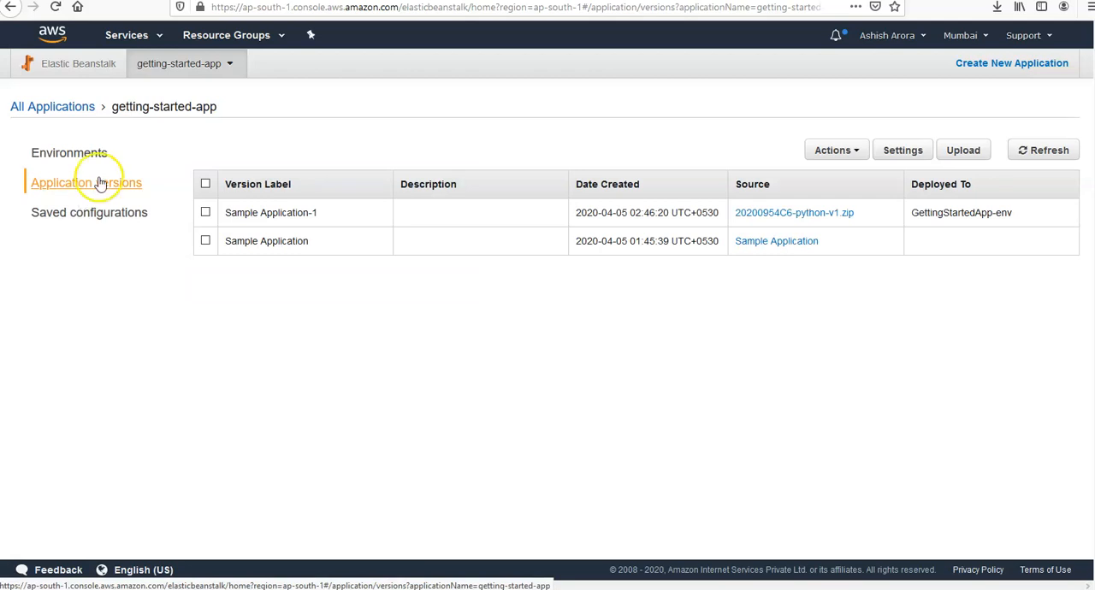
pyautogui.click(78, 63)
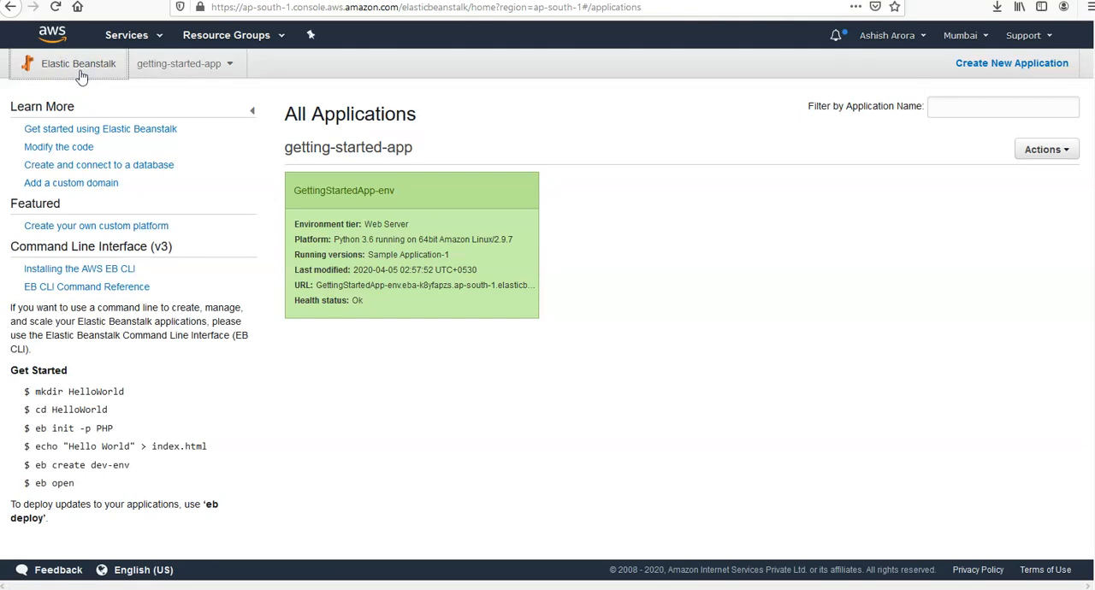
pyautogui.moveTo(415, 147)
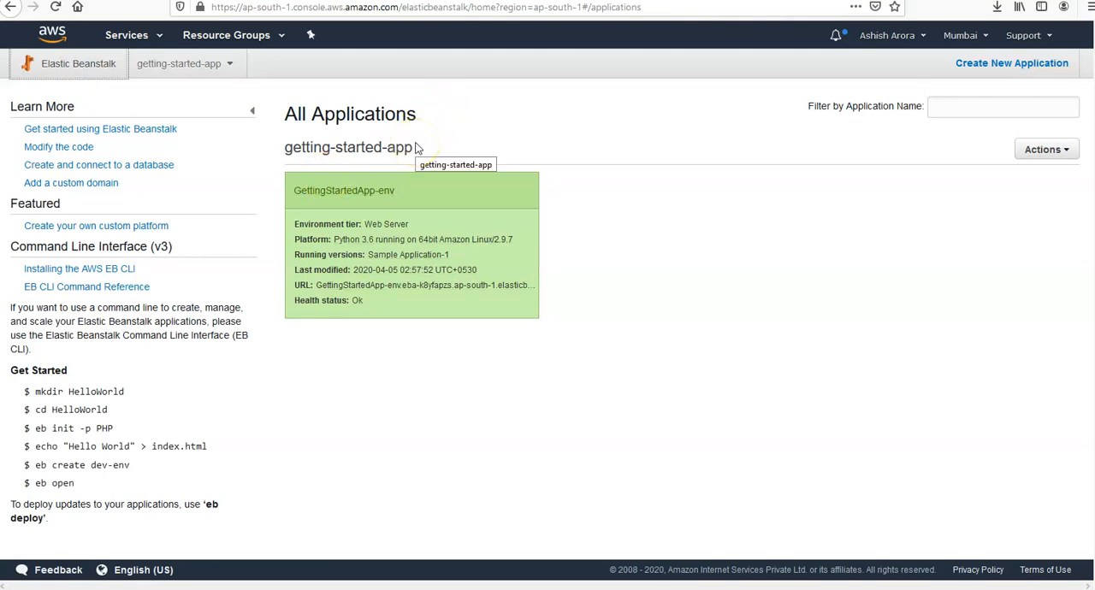
pyautogui.moveTo(785, 203)
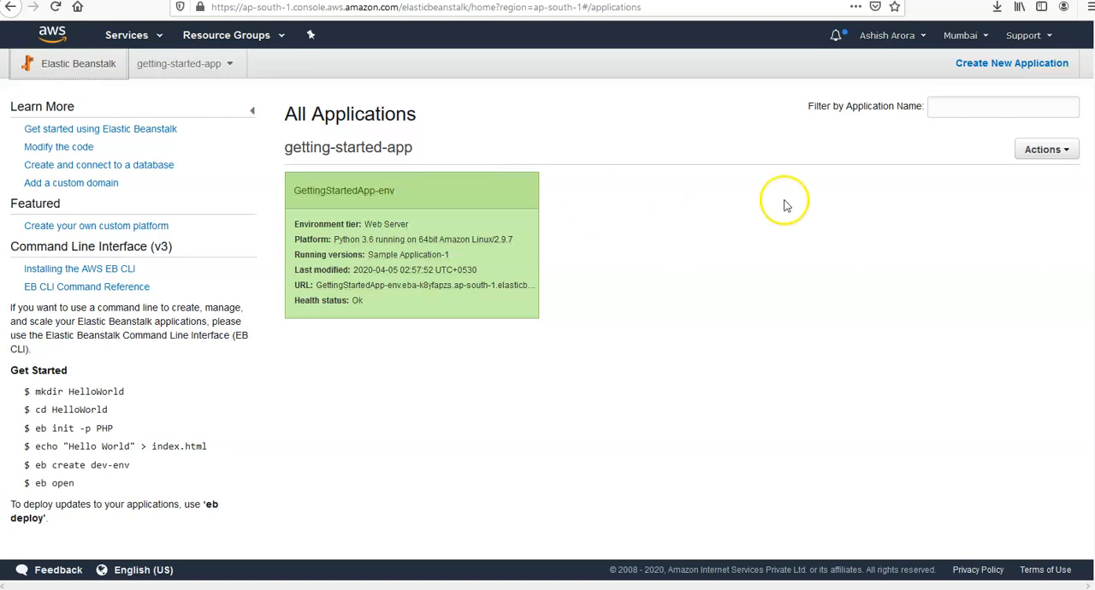
# Choose Delete application from getting-started-app's Actions menu on All Applications.
pyautogui.click(1047, 149)
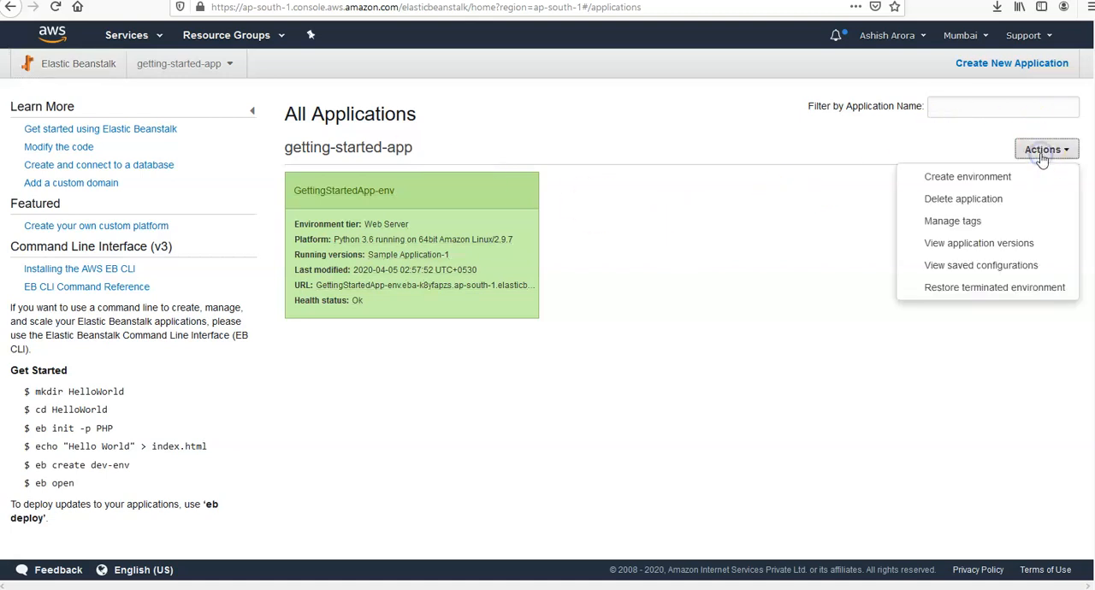
pyautogui.click(963, 199)
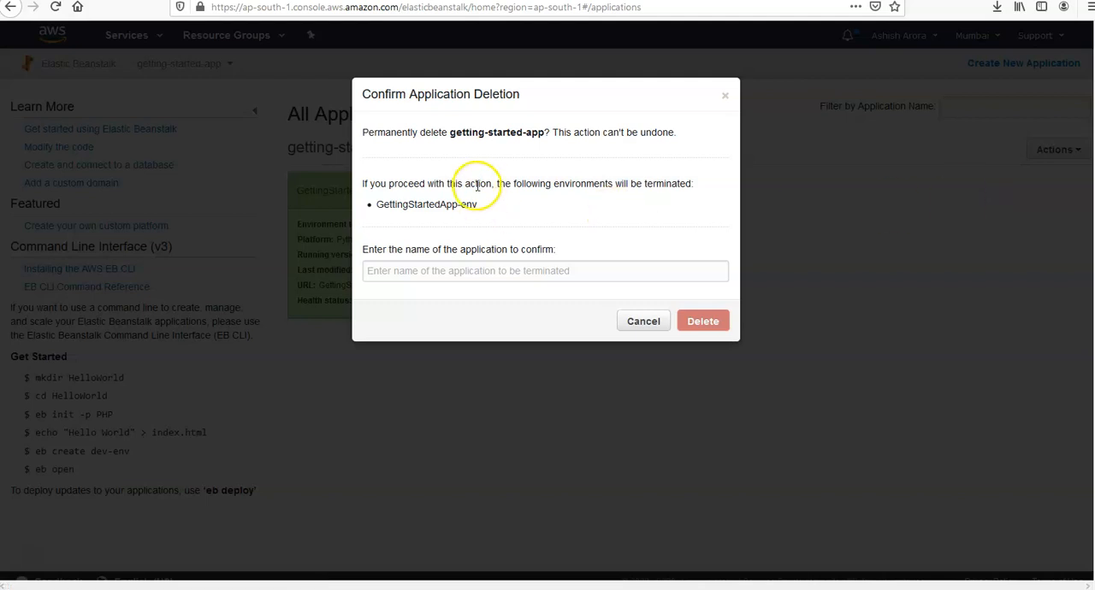
pyautogui.moveTo(492, 160)
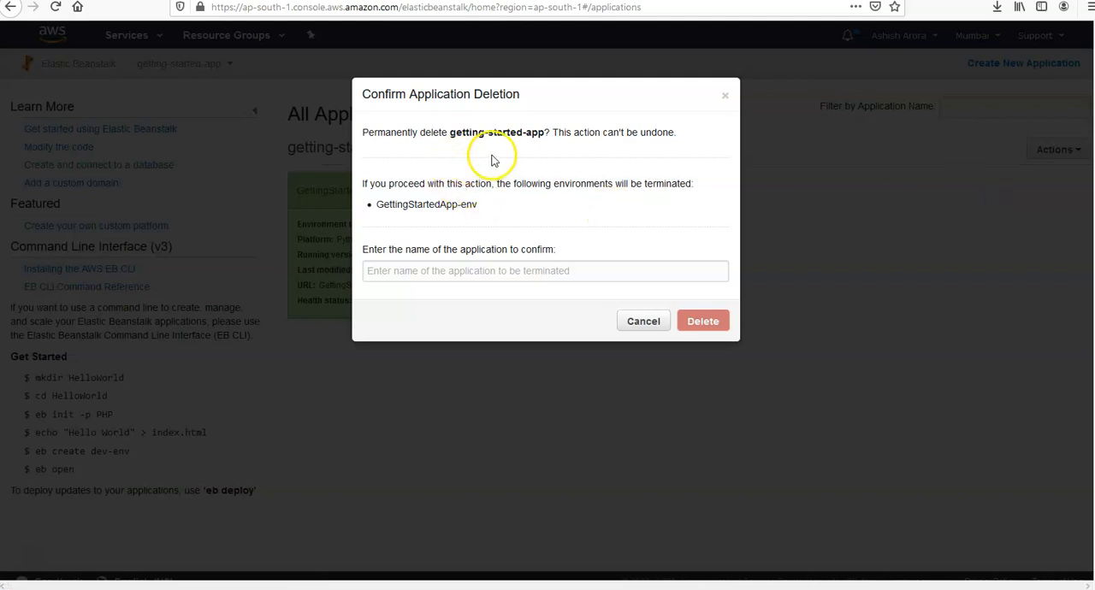
pyautogui.moveTo(445, 197)
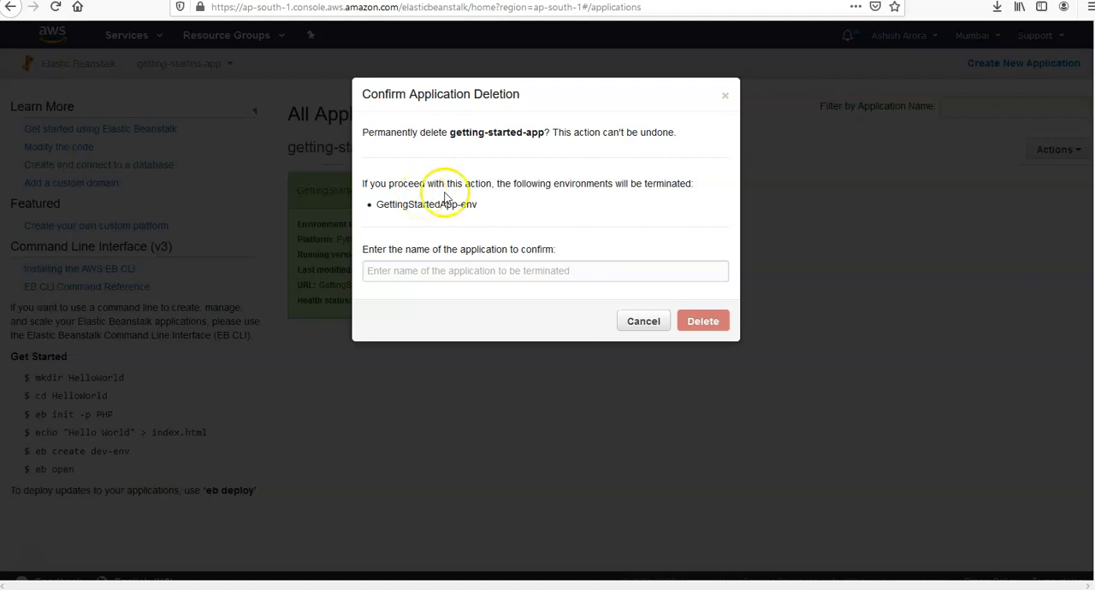
pyautogui.moveTo(580, 187)
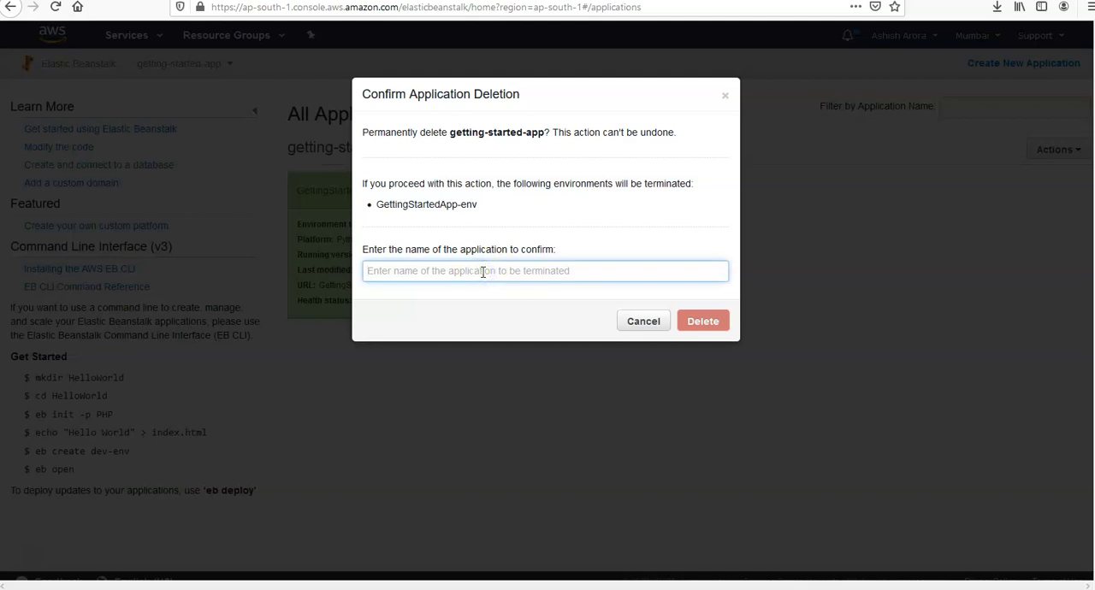
pyautogui.doubleClick(427, 204)
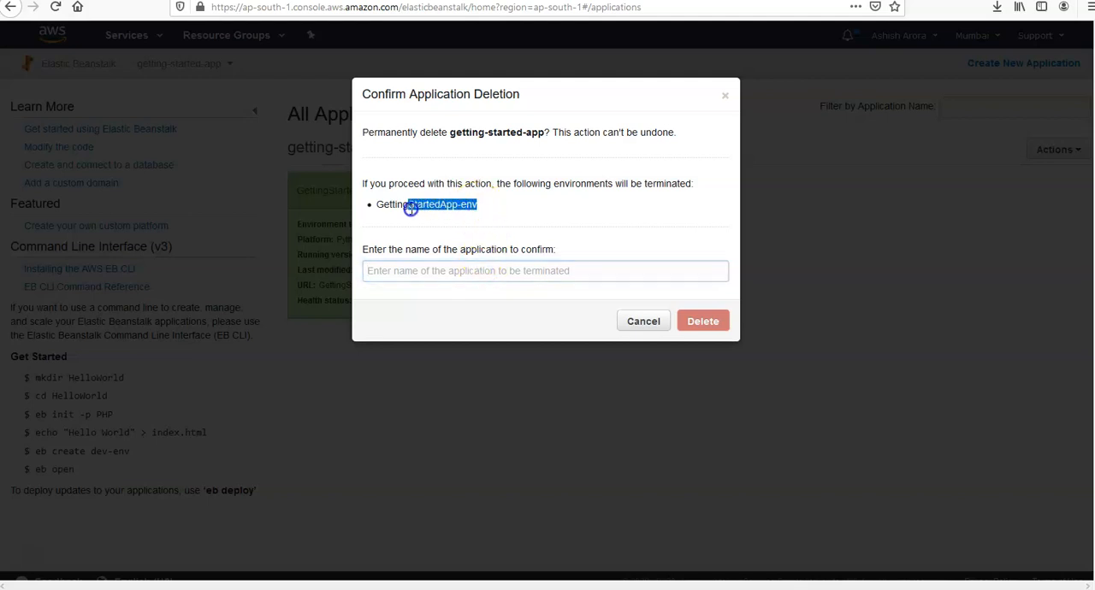
pyautogui.doubleClick(425, 203)
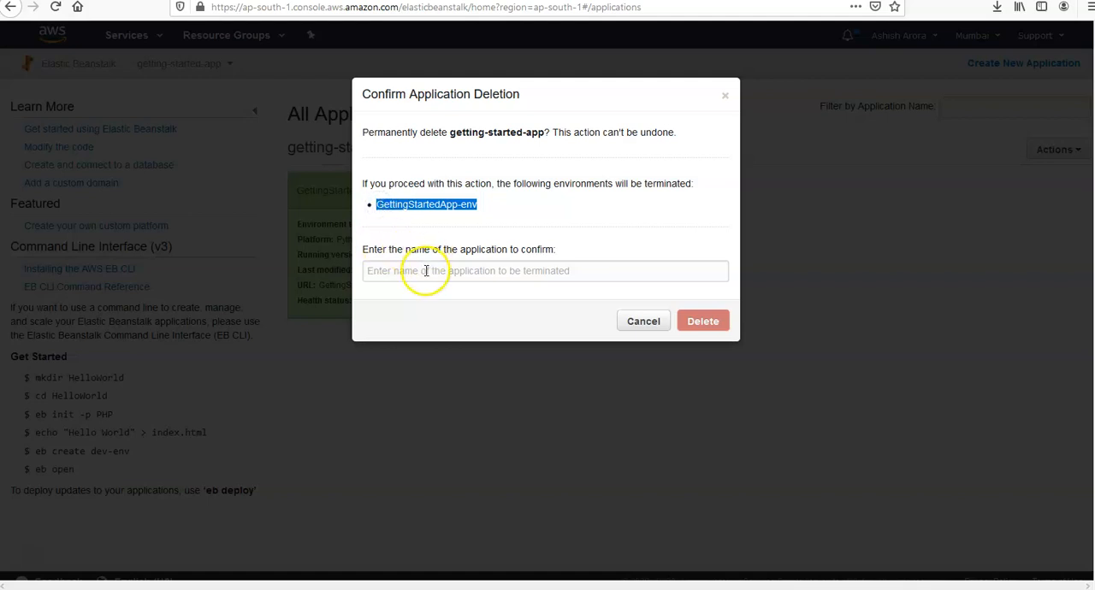
pyautogui.write('GettingStartedApp-env')
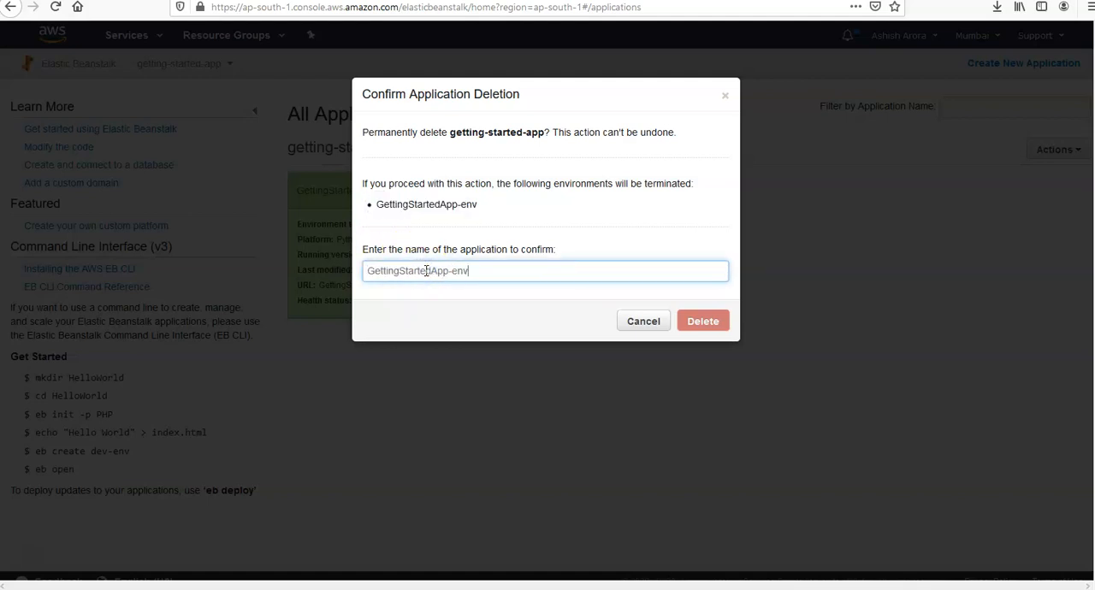
pyautogui.moveTo(643, 320)
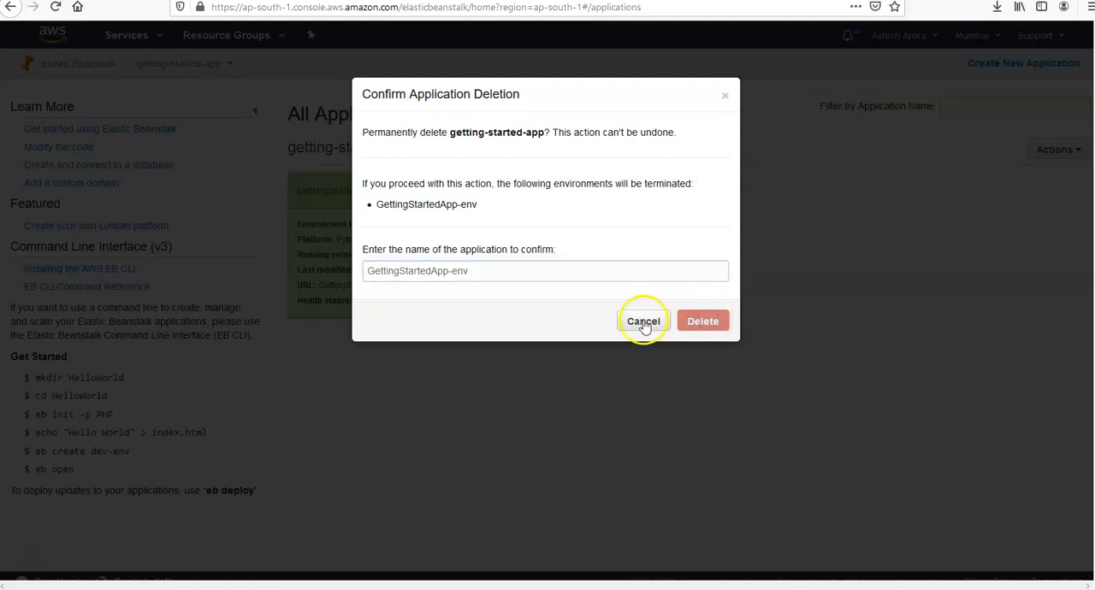
pyautogui.click(545, 272)
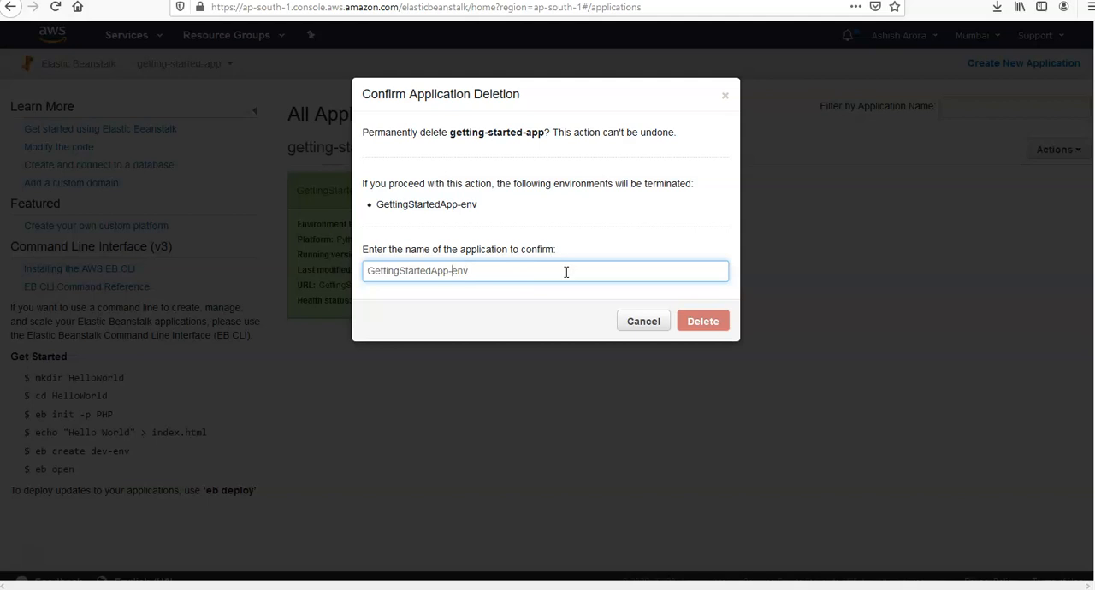
pyautogui.click(703, 320)
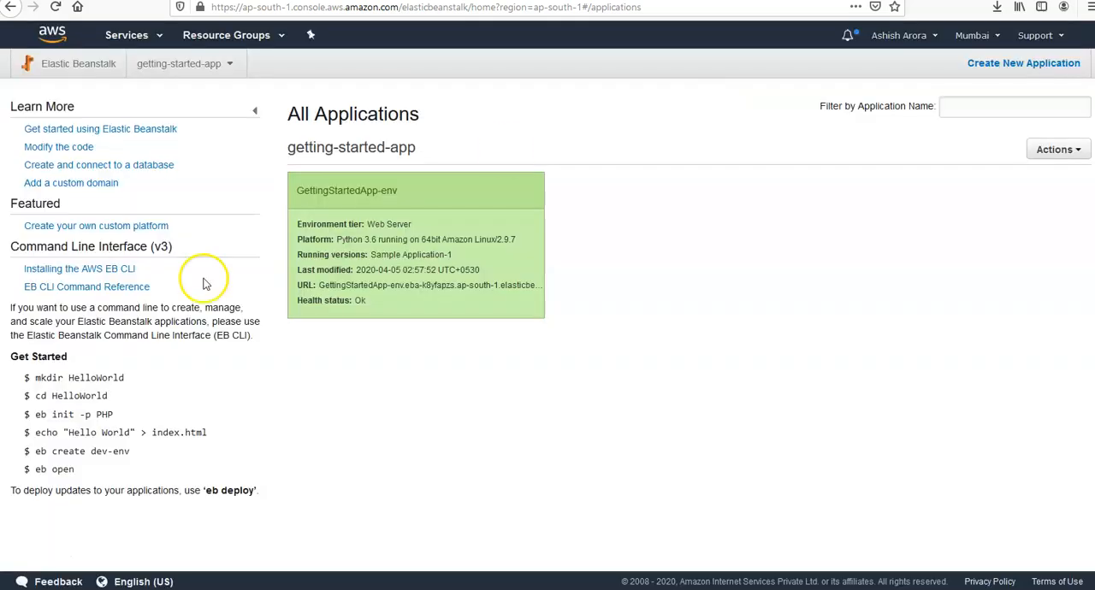
# Review GettingStartedApp-env's health causes, then return to the getting-started-app application page.
pyautogui.click(179, 63)
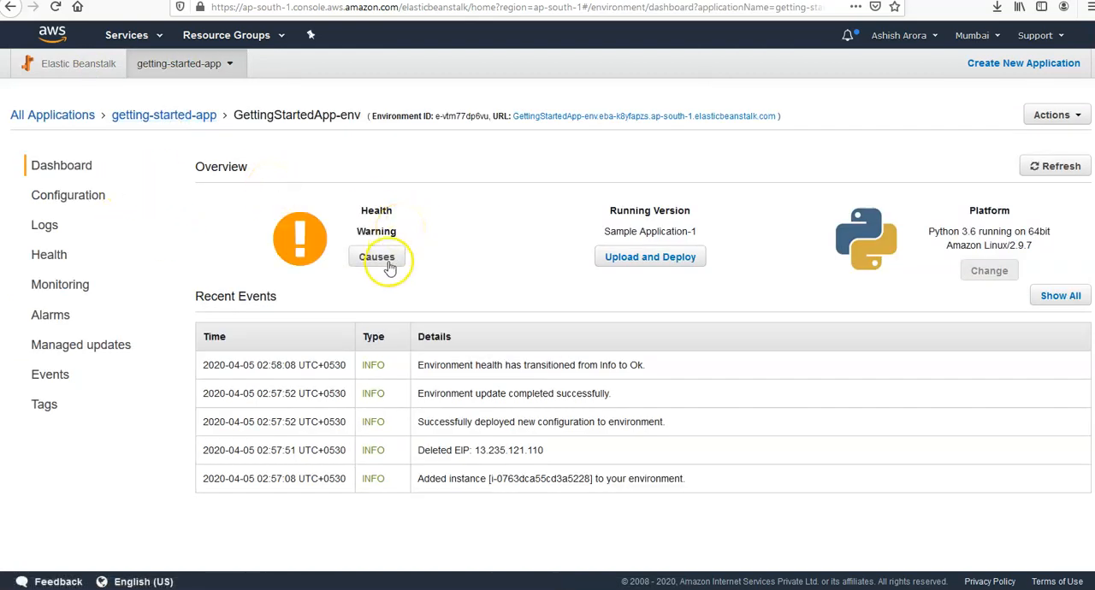
pyautogui.click(376, 256)
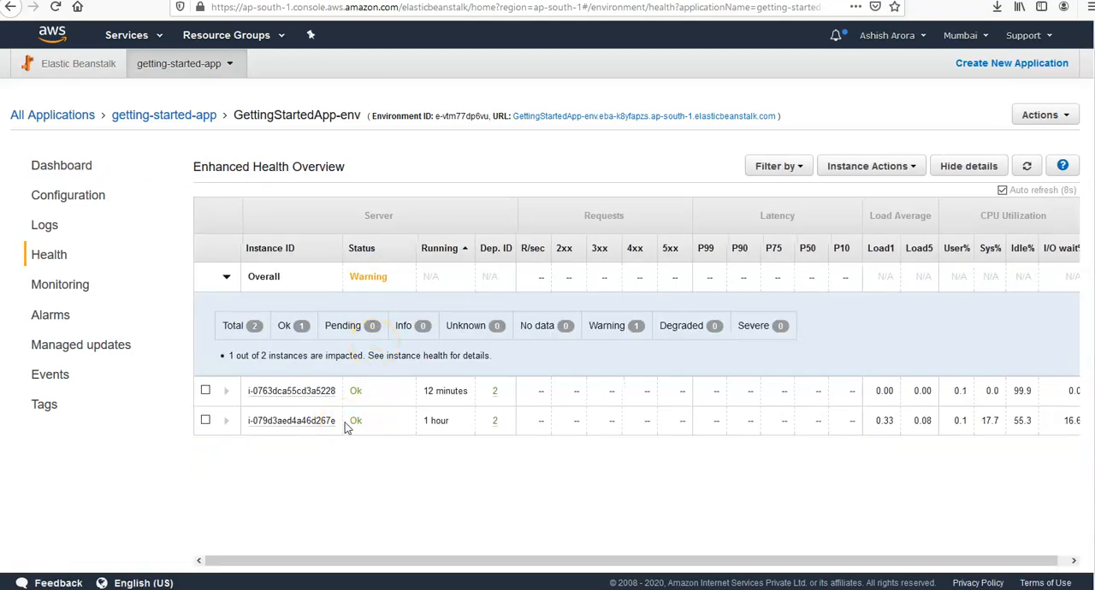
pyautogui.moveTo(118, 167)
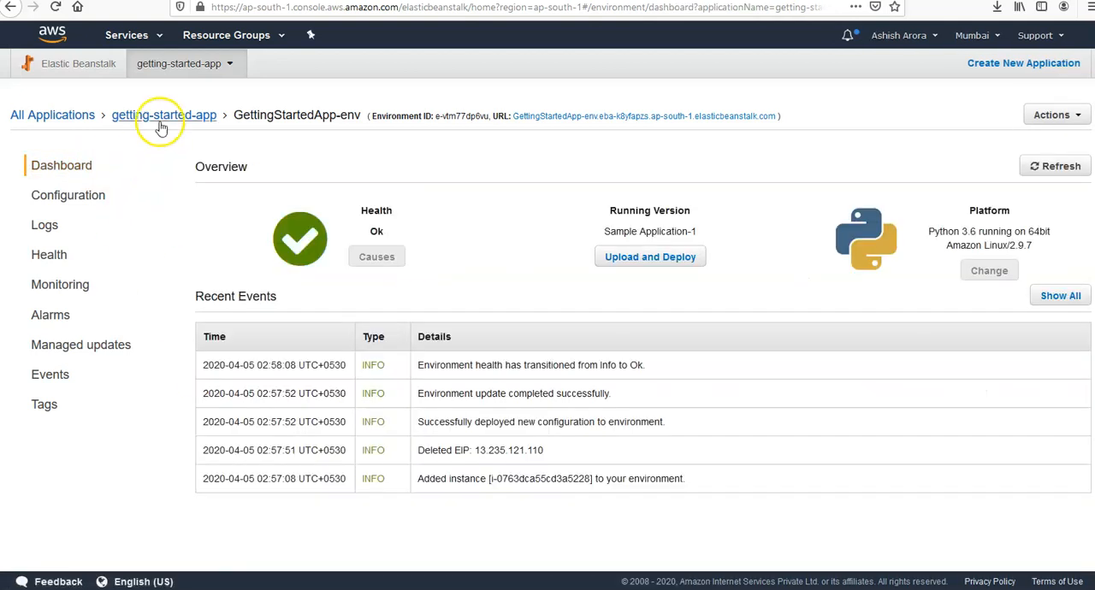
pyautogui.click(163, 114)
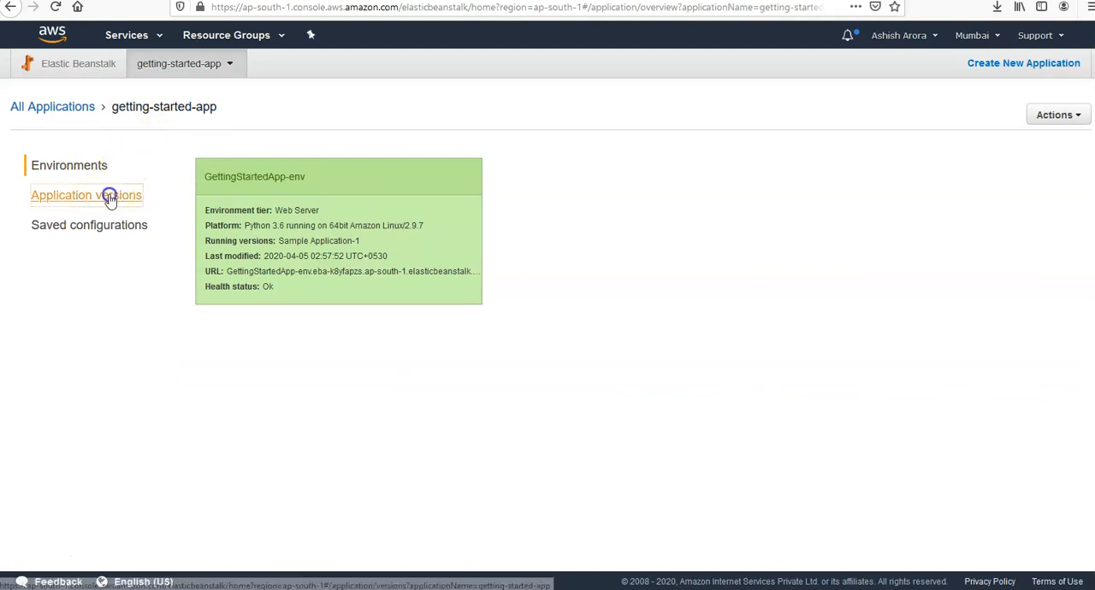
# Delete the Sample Application-1 version and refresh the application versions list.
pyautogui.click(86, 195)
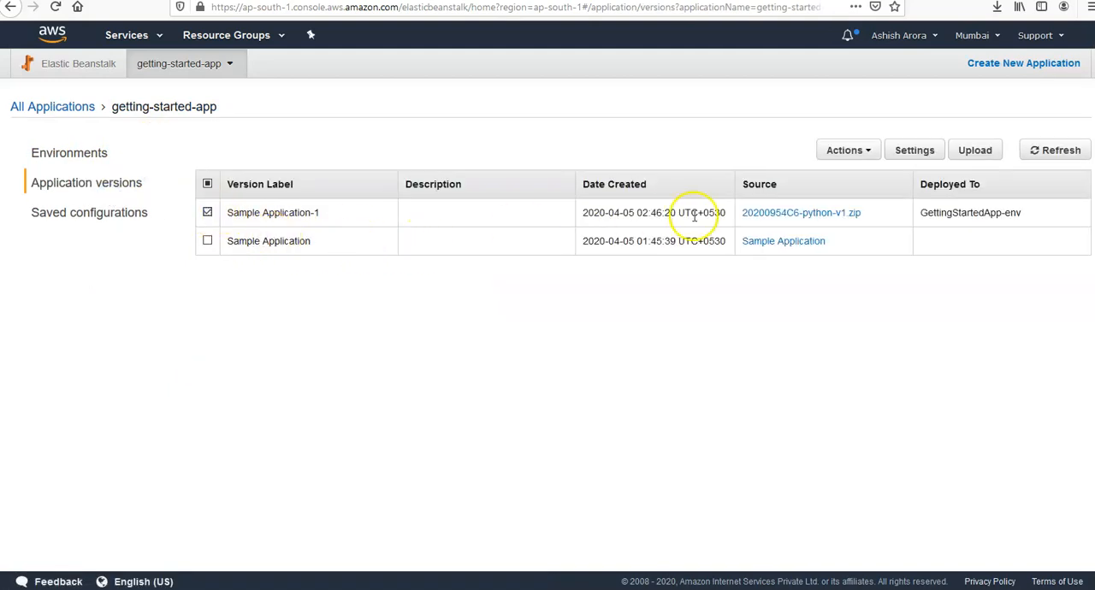
pyautogui.click(844, 149)
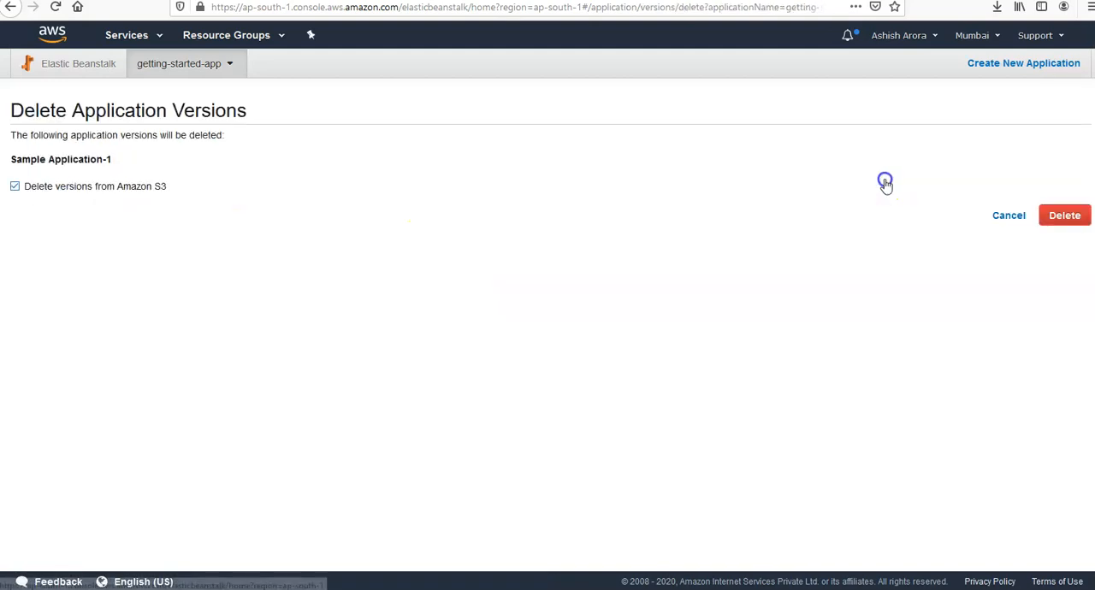
pyautogui.click(1065, 215)
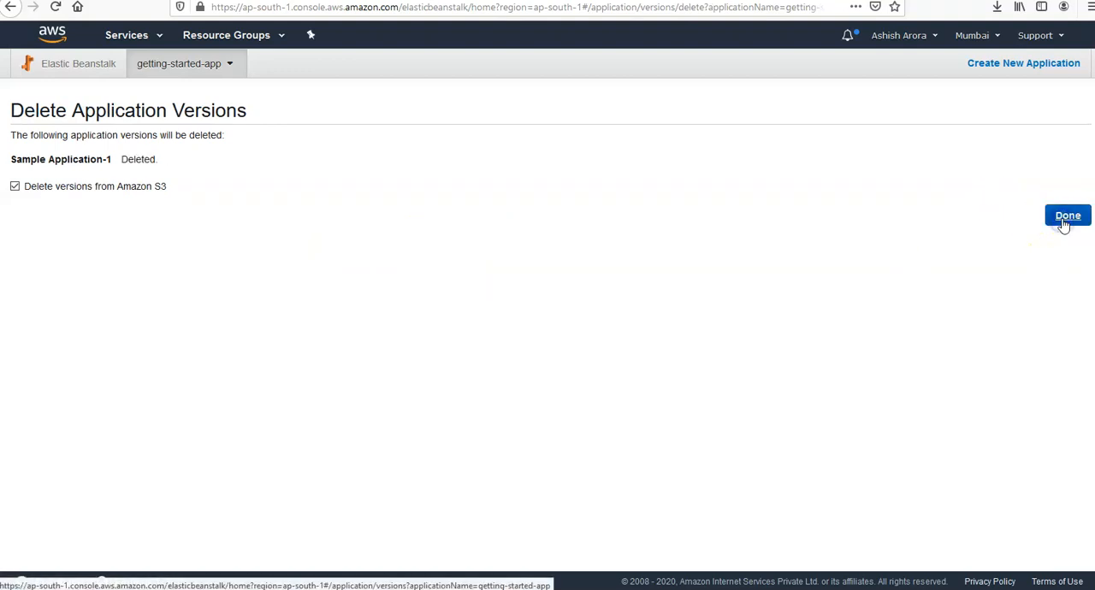
pyautogui.click(1068, 214)
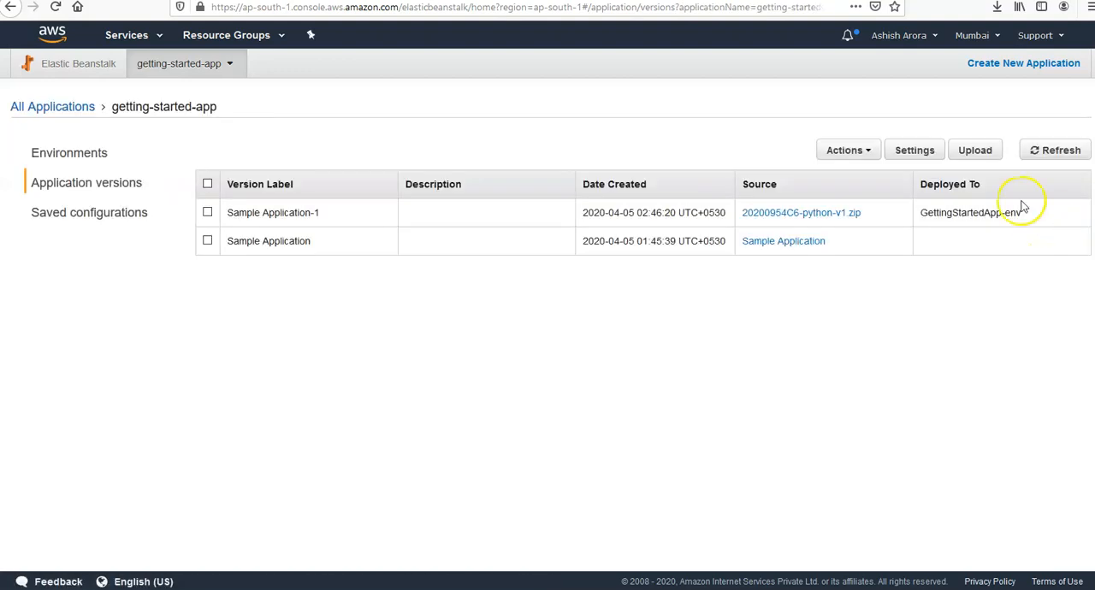
pyautogui.click(1054, 149)
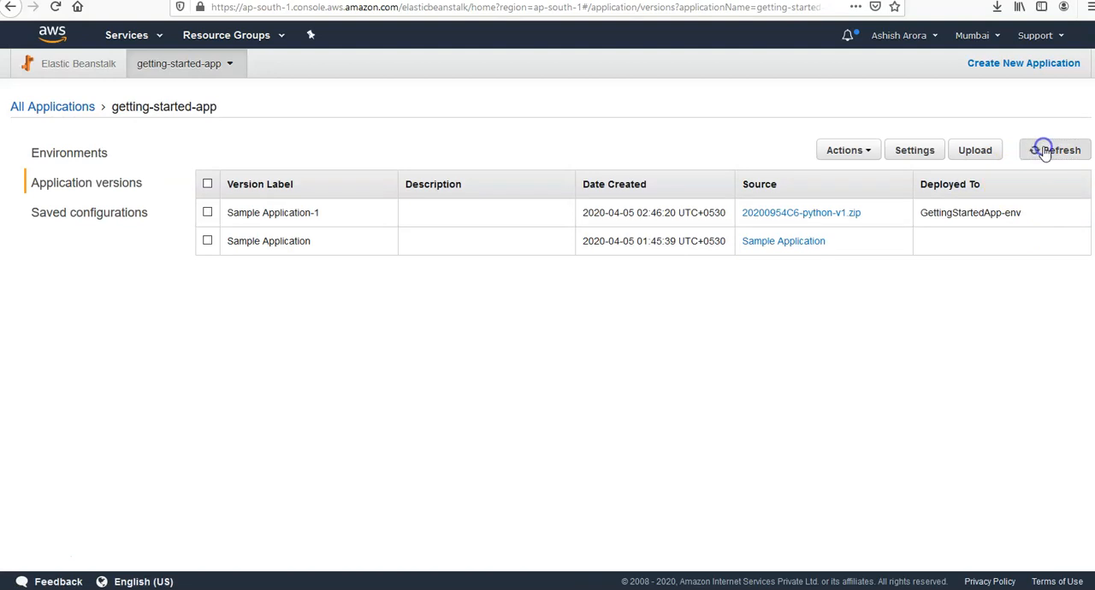
pyautogui.click(970, 212)
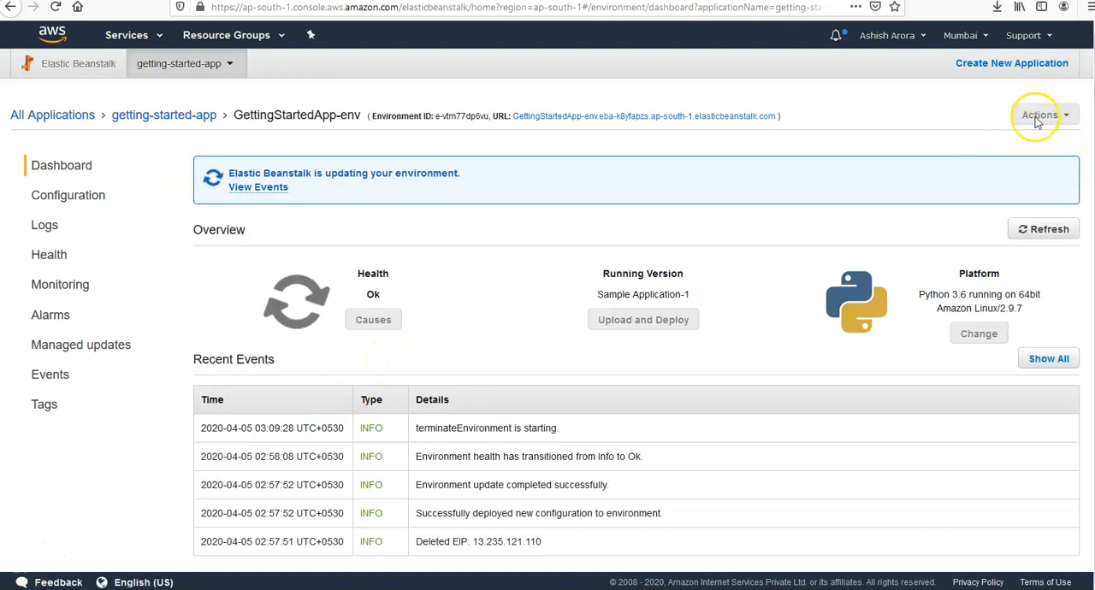
pyautogui.moveTo(509, 360)
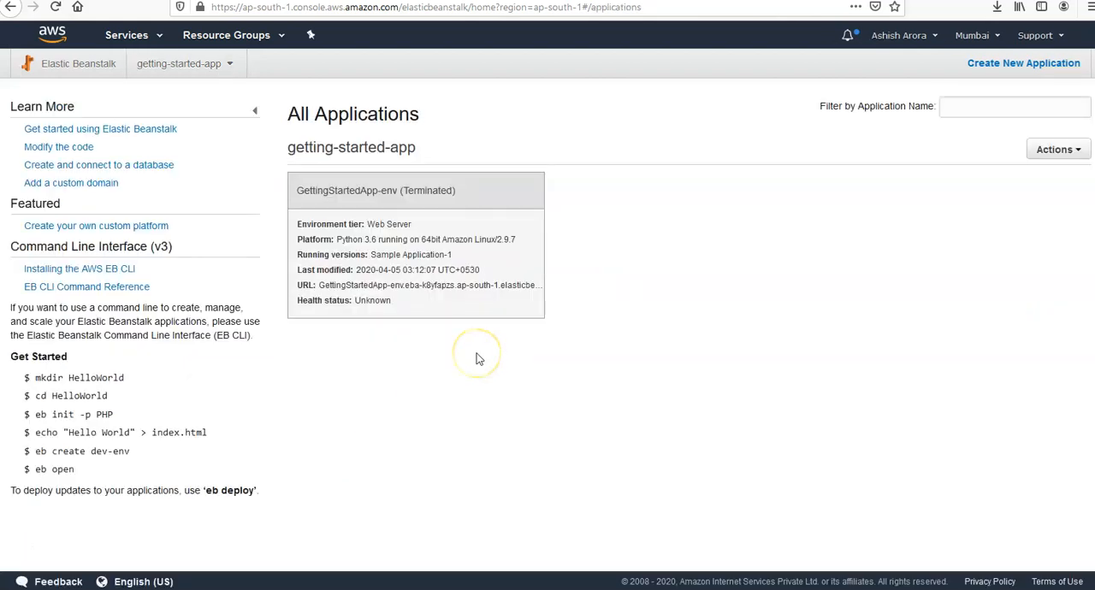
pyautogui.moveTo(440, 354)
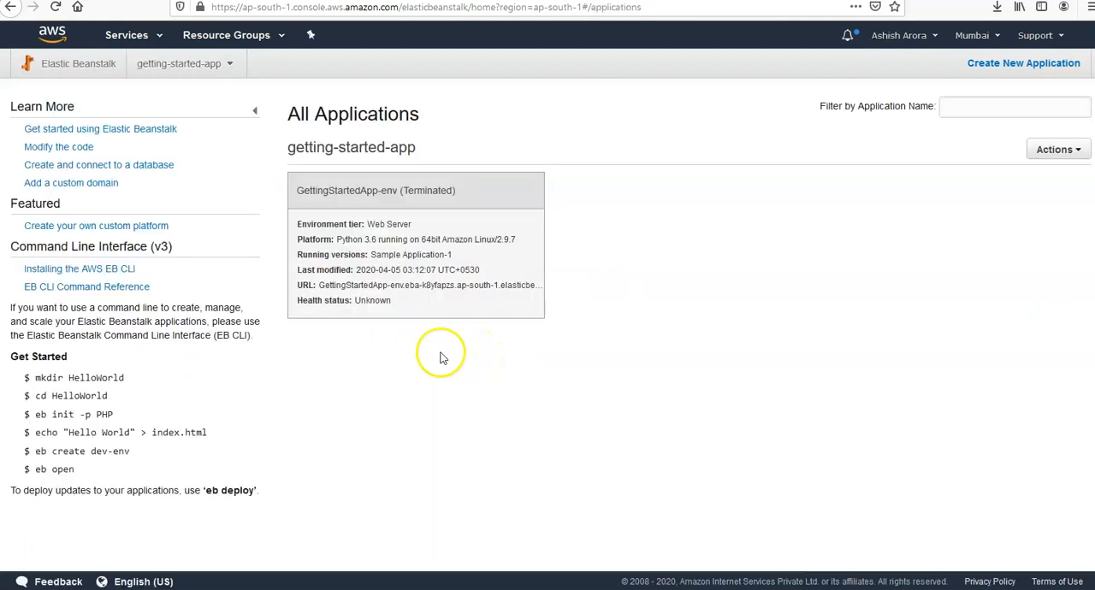
# Open the Terminated GettingStartedApp-env environment card from getting-started-app.
pyautogui.click(184, 62)
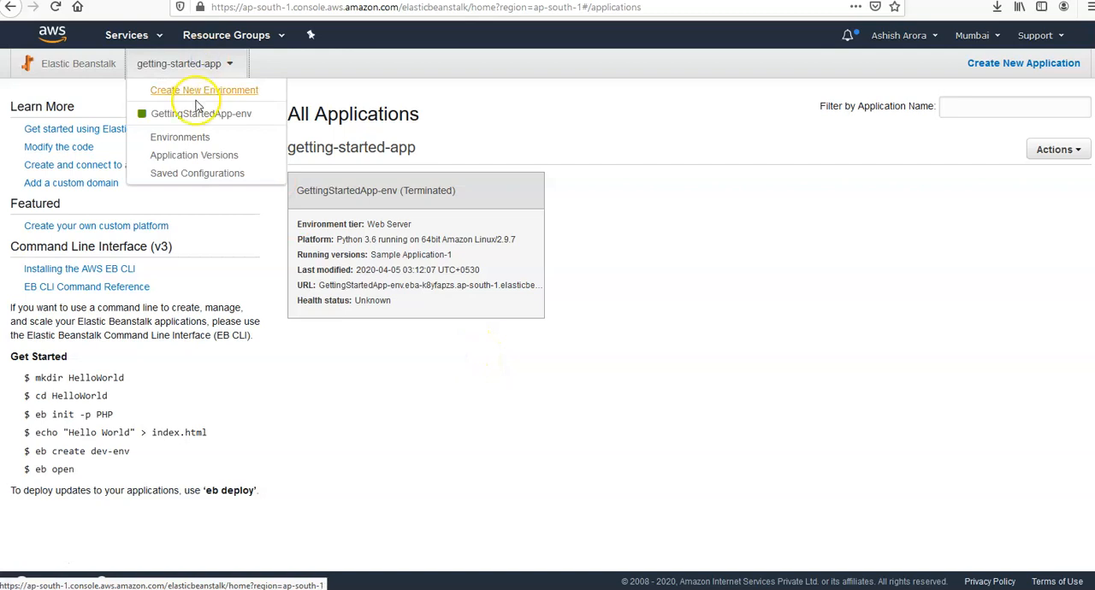
pyautogui.click(265, 212)
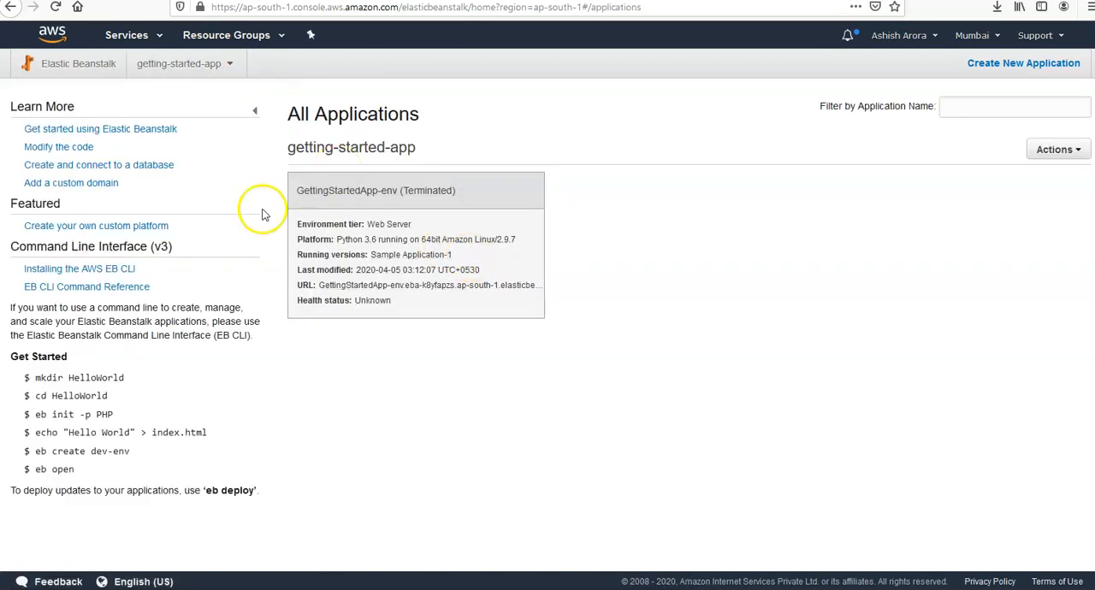
pyautogui.moveTo(78, 63)
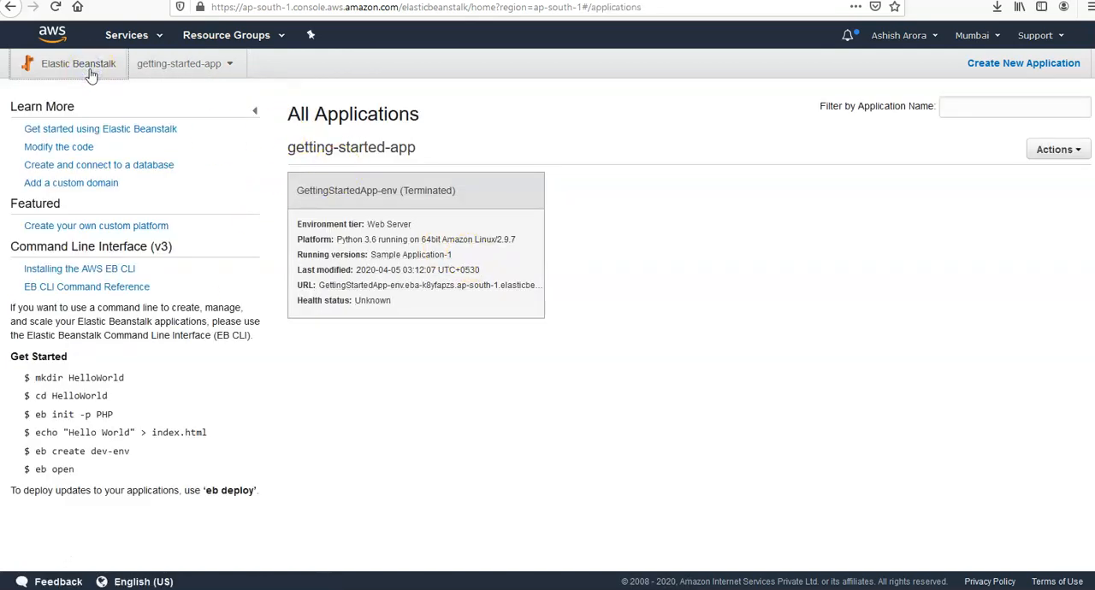
pyautogui.moveTo(124, 80)
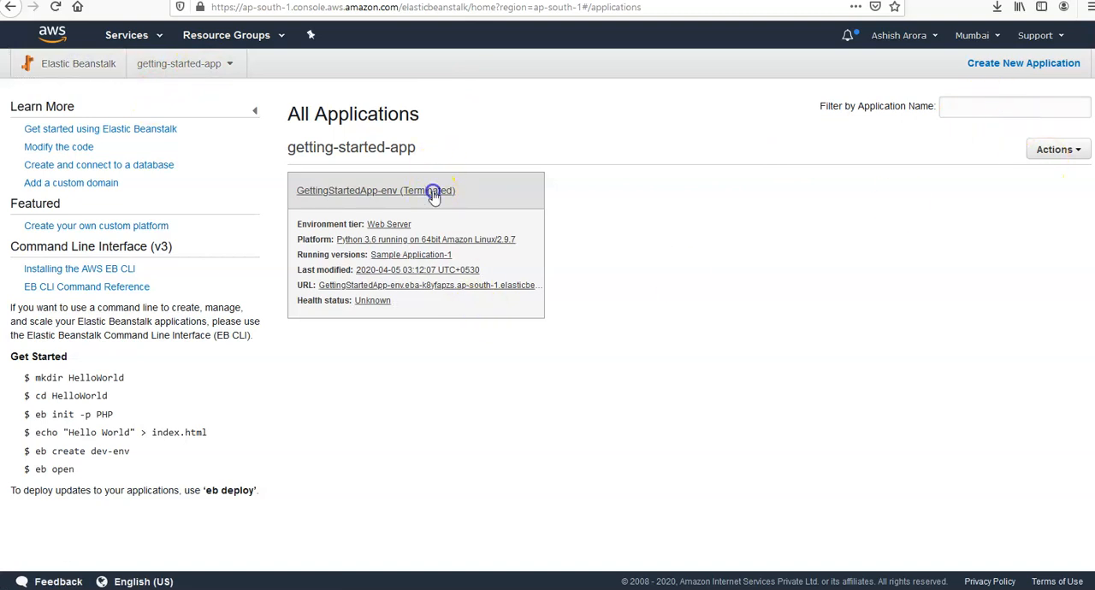
pyautogui.click(375, 190)
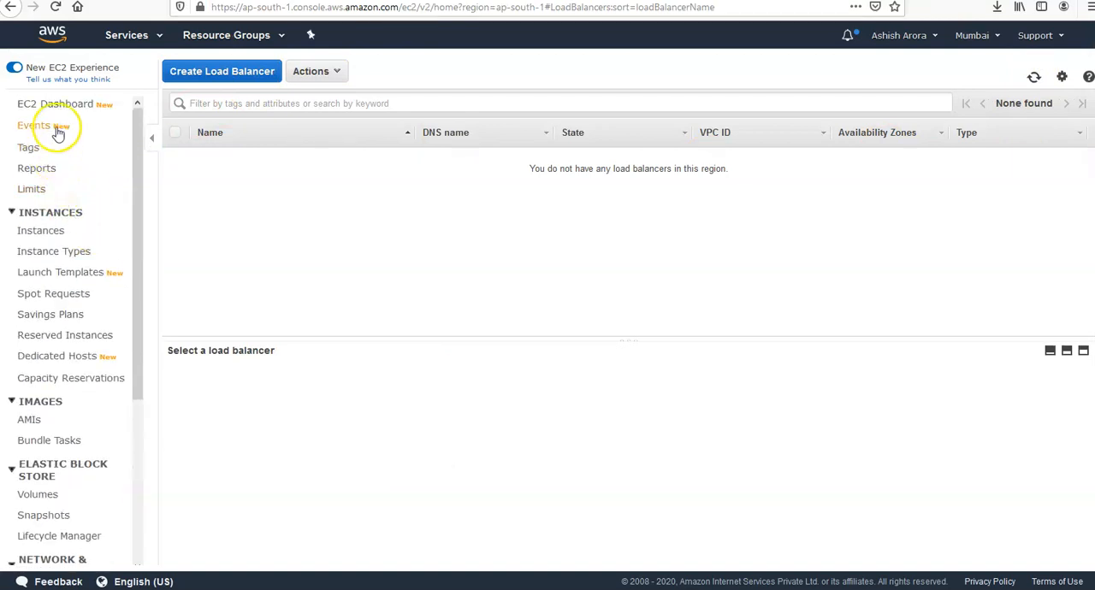
# Confirm EC2 lists no load balancers, then return to the environment's Events page.
pyautogui.click(54, 104)
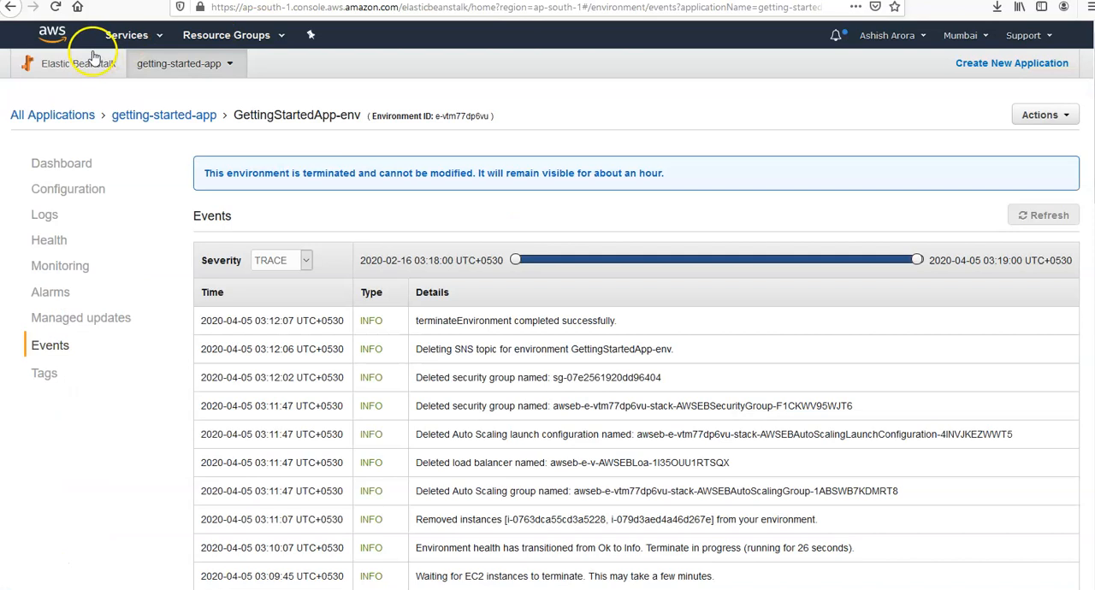
# Delete both versions, Sample Application-1 and Sample Application, and refresh the versions list.
pyautogui.click(78, 64)
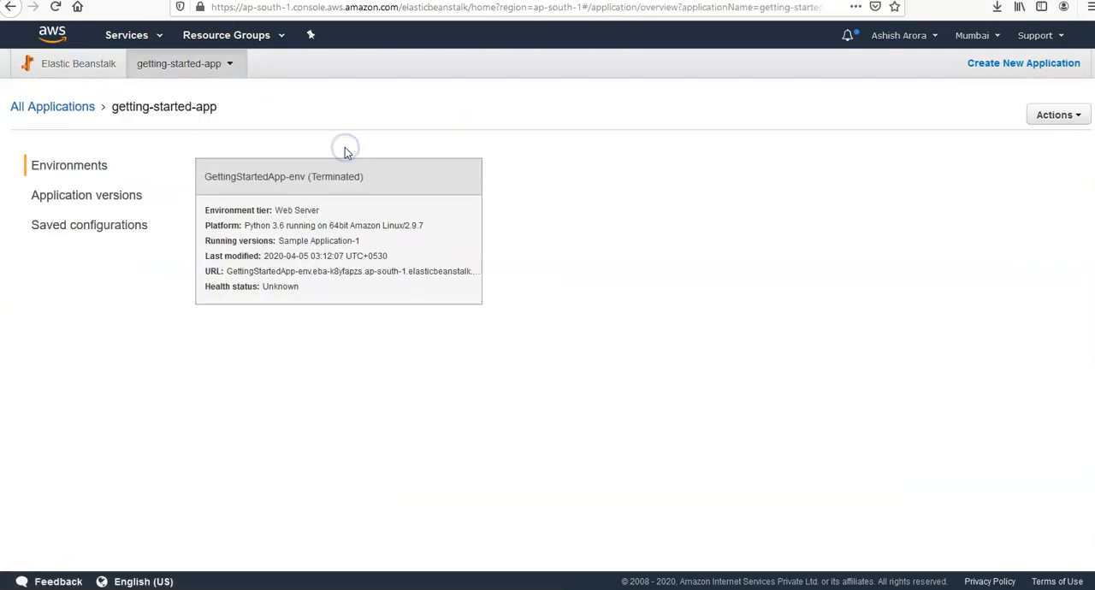
pyautogui.click(85, 194)
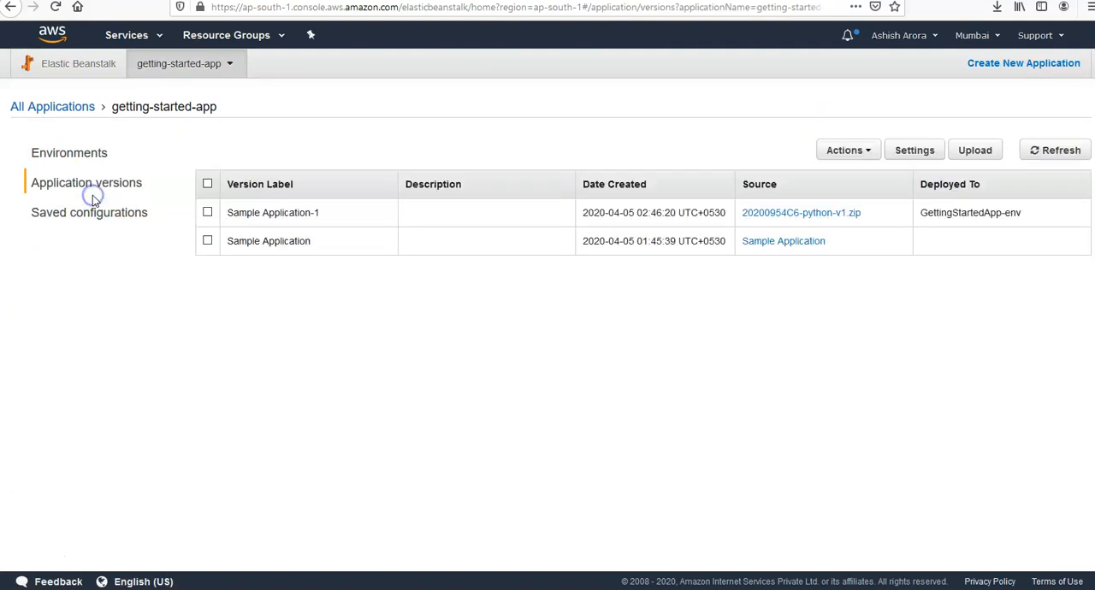
pyautogui.click(207, 183)
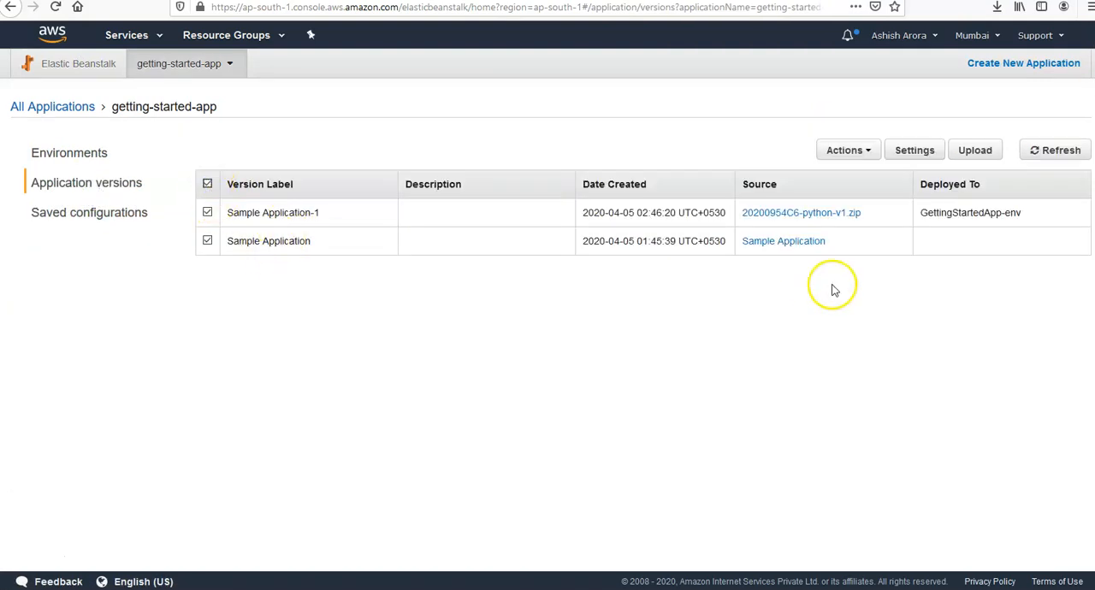
pyautogui.click(848, 150)
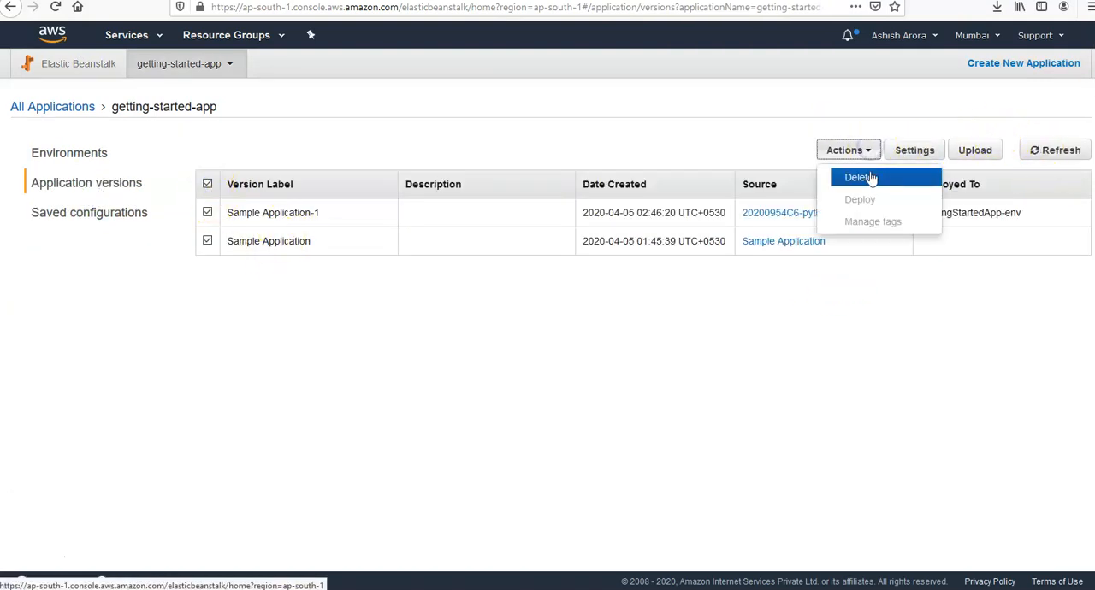
pyautogui.click(858, 178)
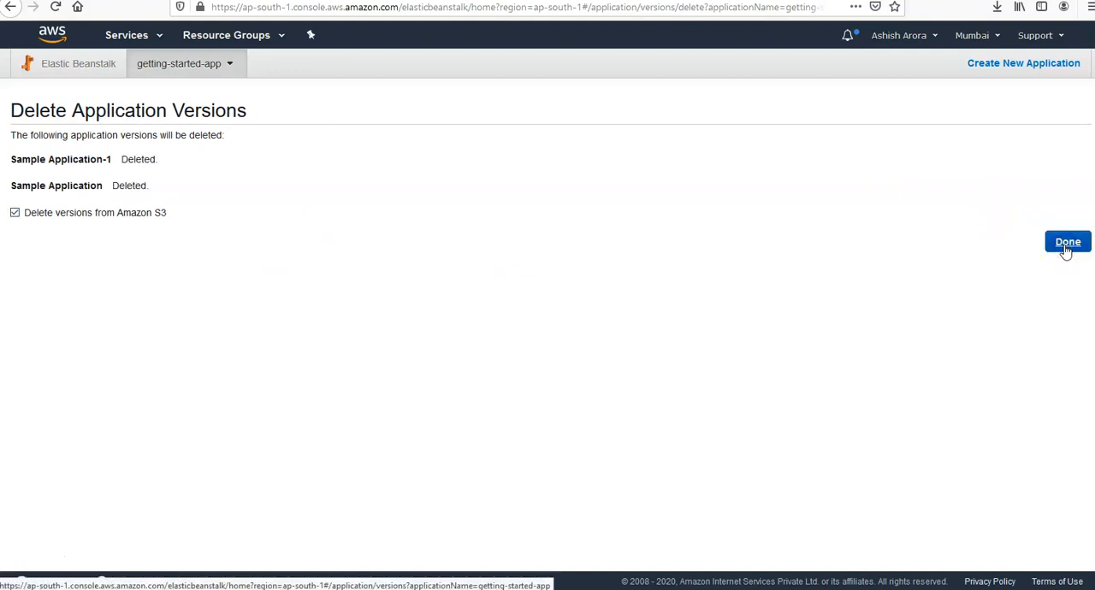
pyautogui.click(1068, 242)
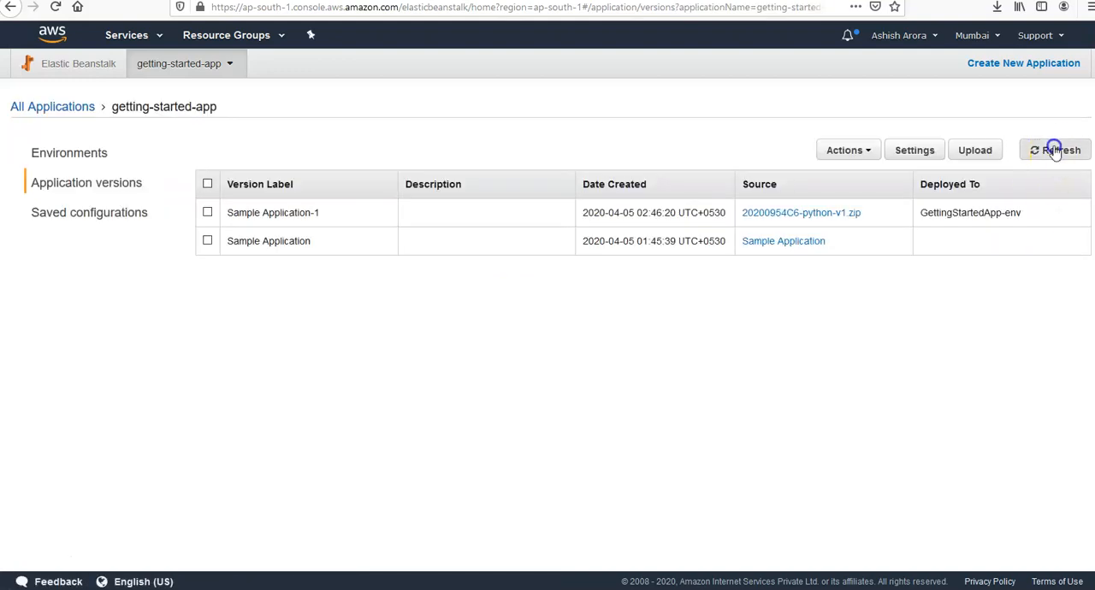
pyautogui.click(1055, 149)
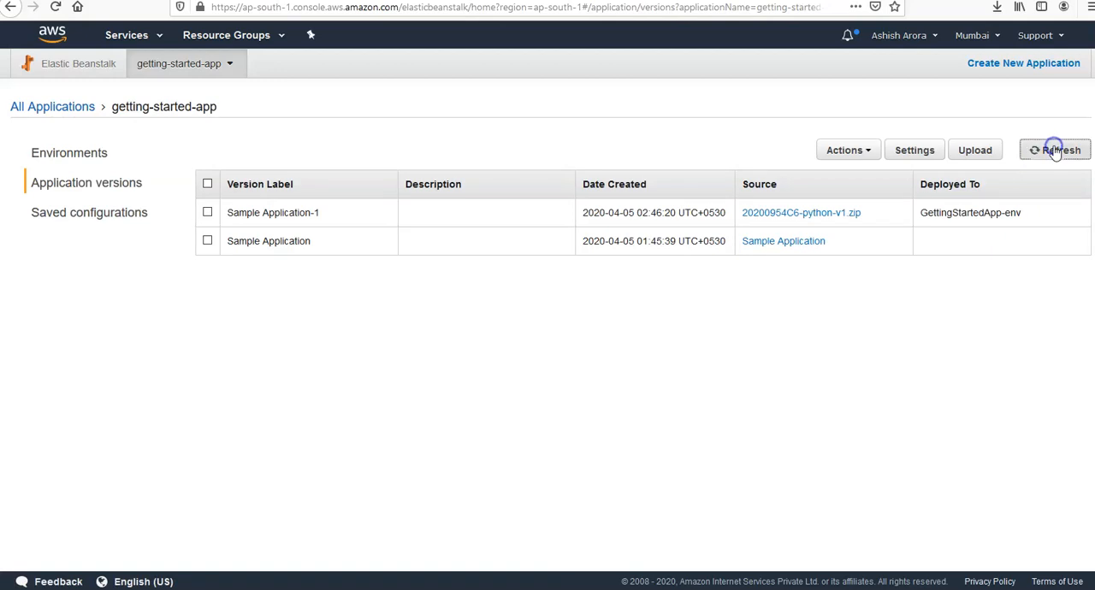
pyautogui.click(88, 212)
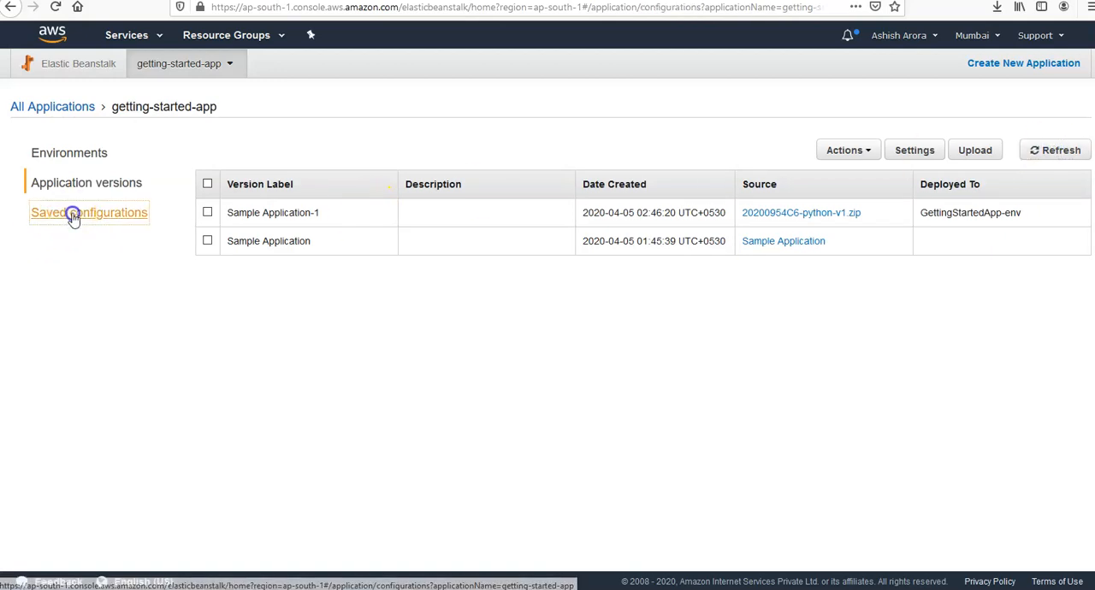
pyautogui.click(78, 63)
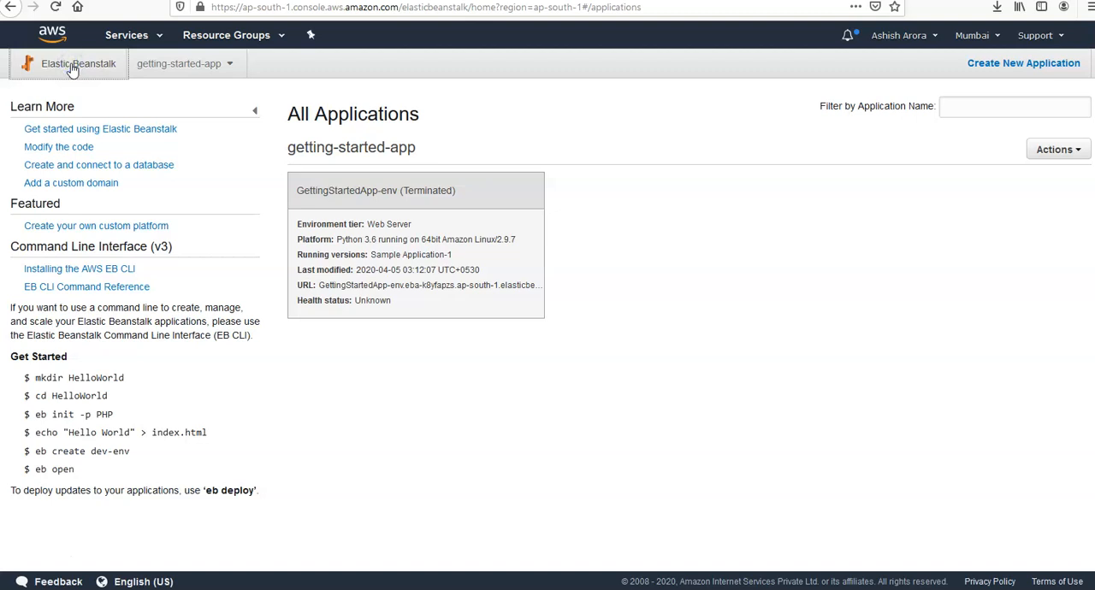
pyautogui.moveTo(212, 402)
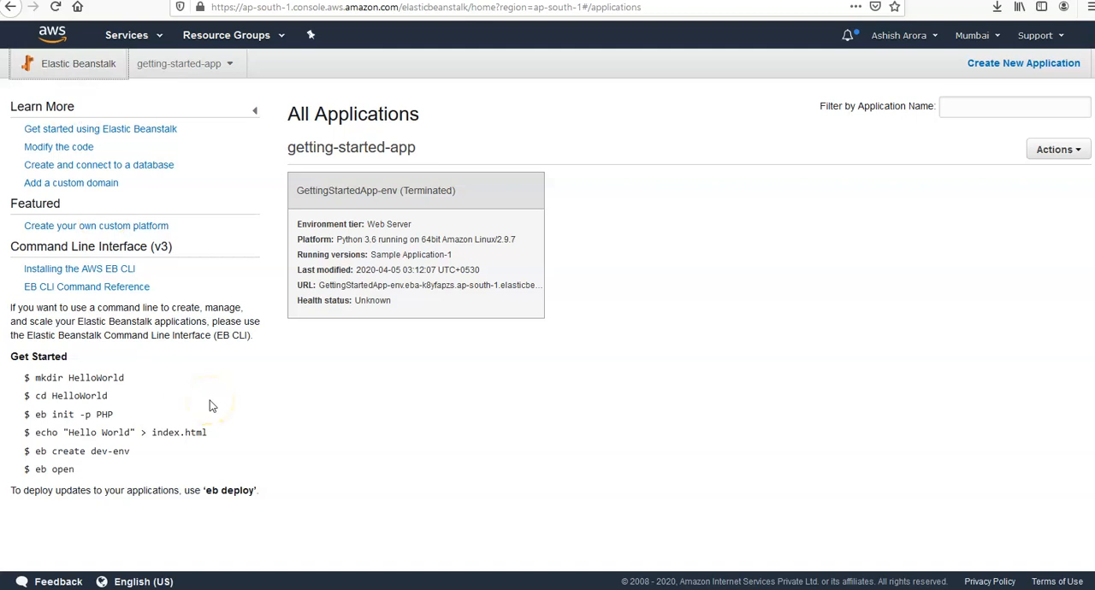
pyautogui.moveTo(212, 404)
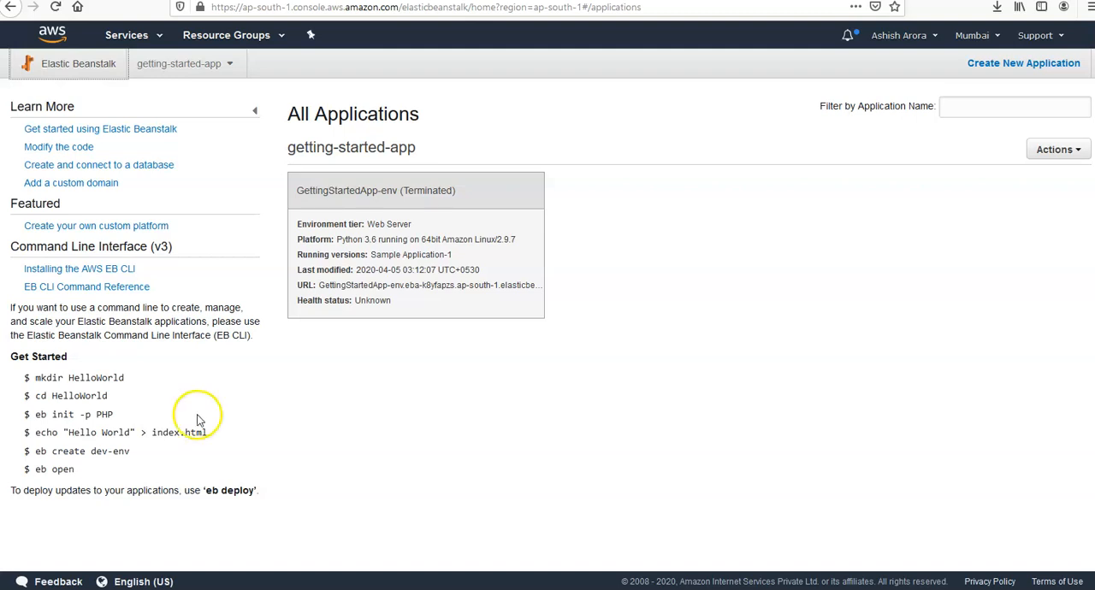
pyautogui.moveTo(26, 563)
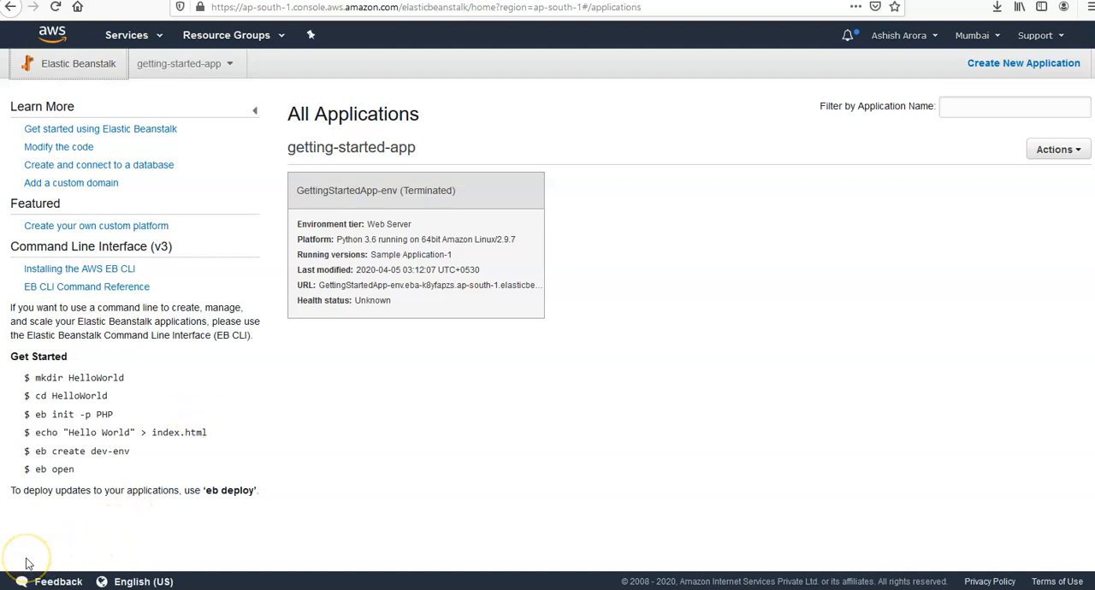